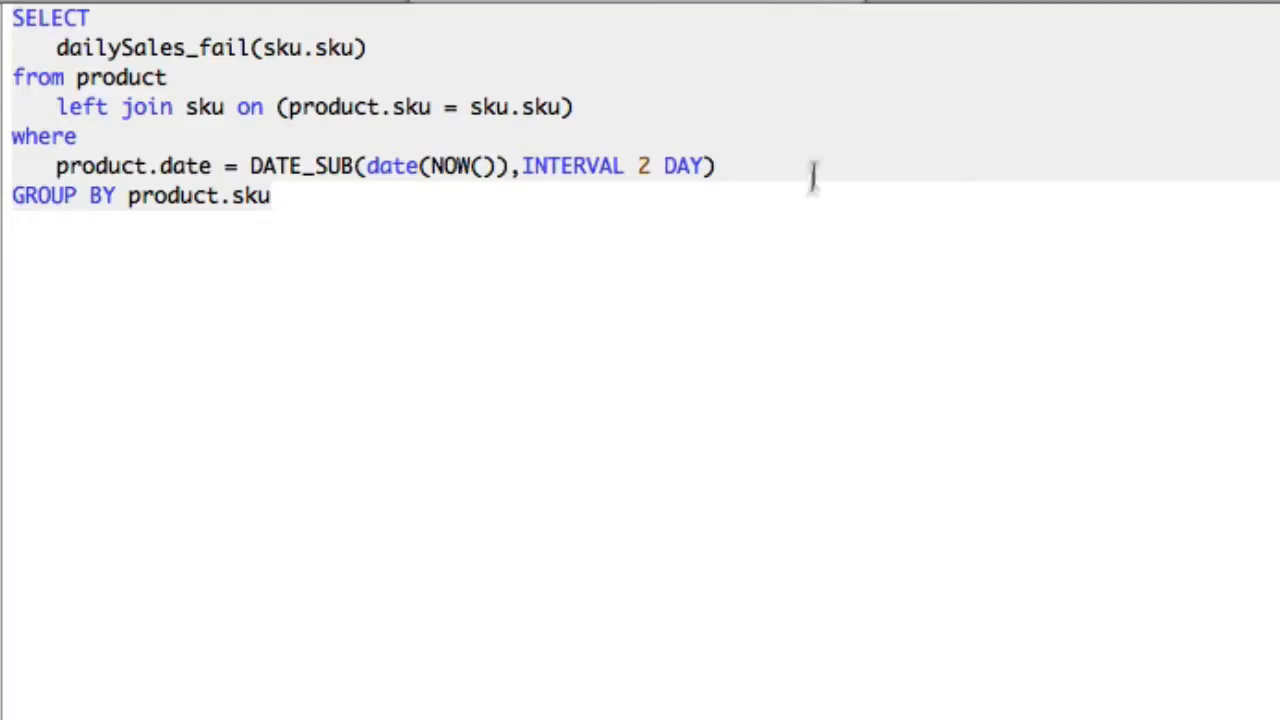
pyautogui.moveTo(792, 292)
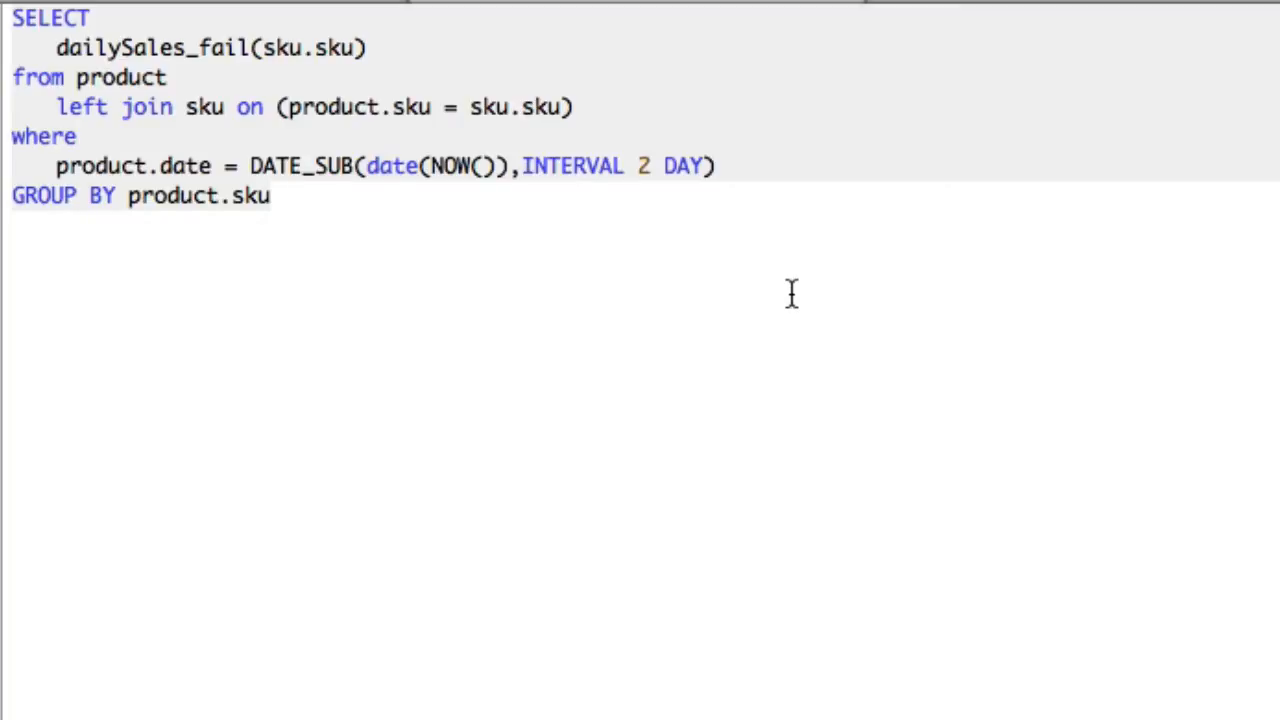
# Bring up the query with the repeated dailySales2(sku.sku) as daily lines.
pyautogui.click(270, 196)
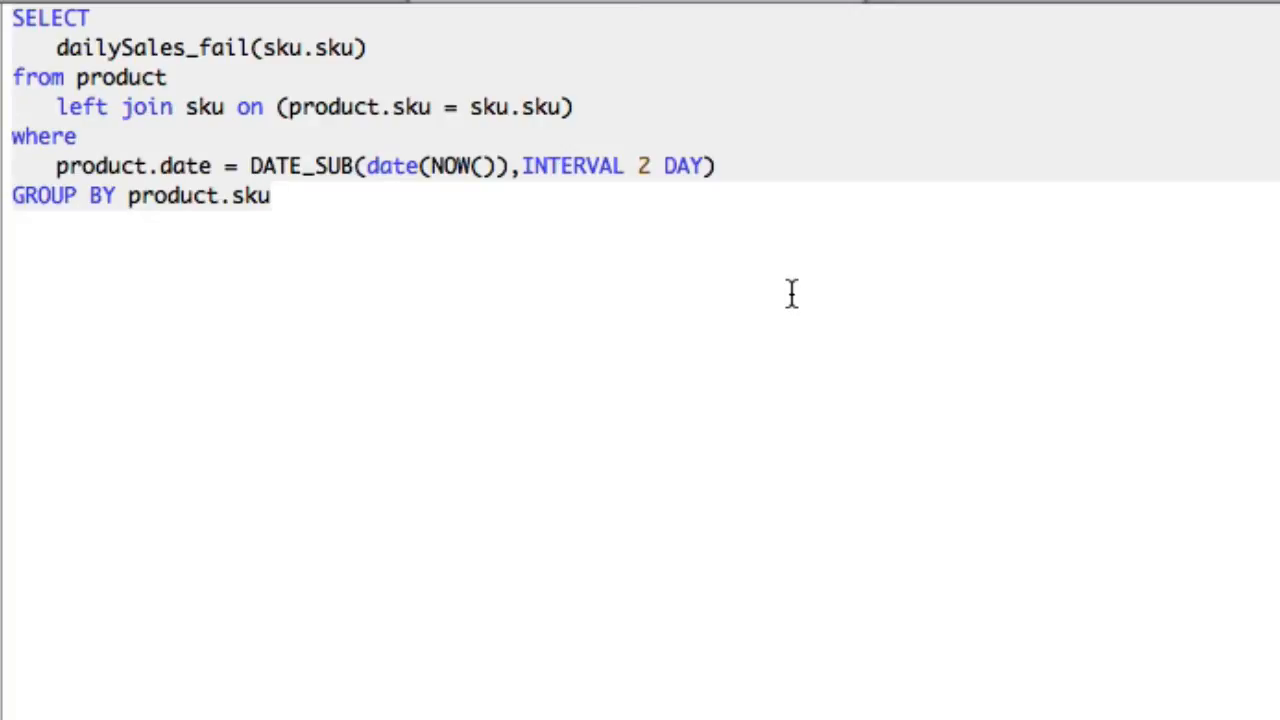
pyautogui.click(270, 196)
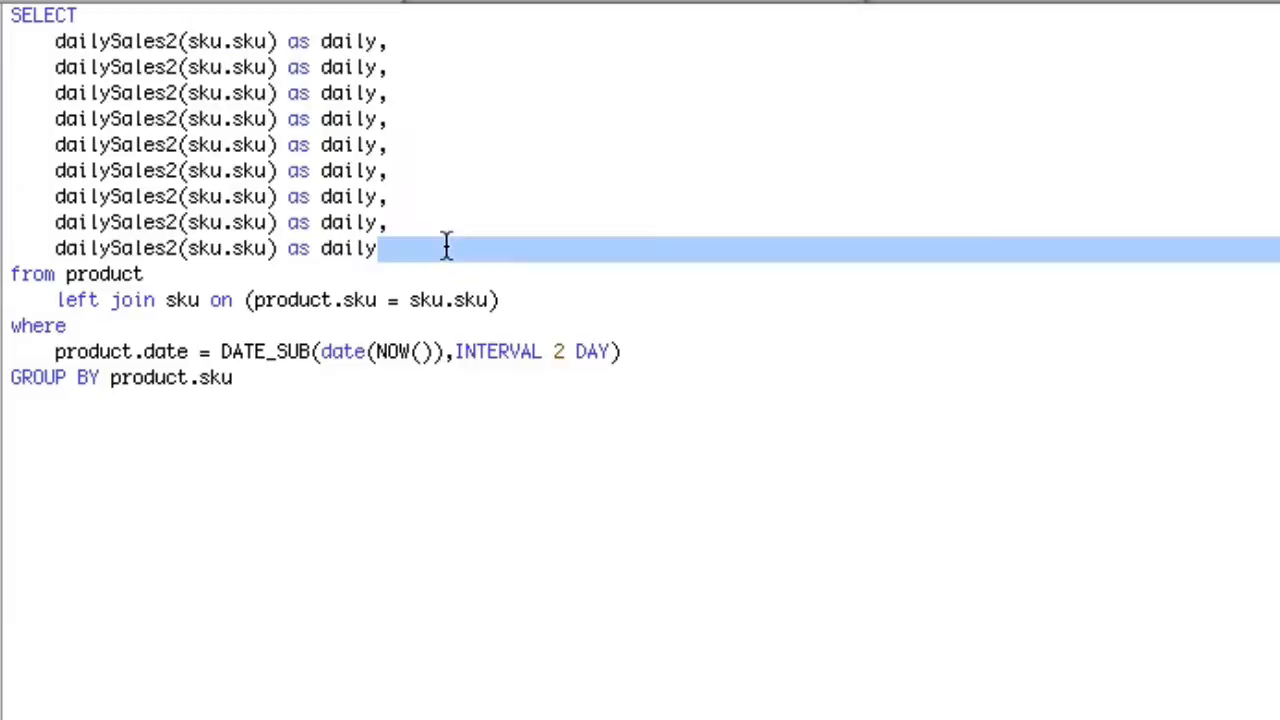
pyautogui.moveTo(158, 18)
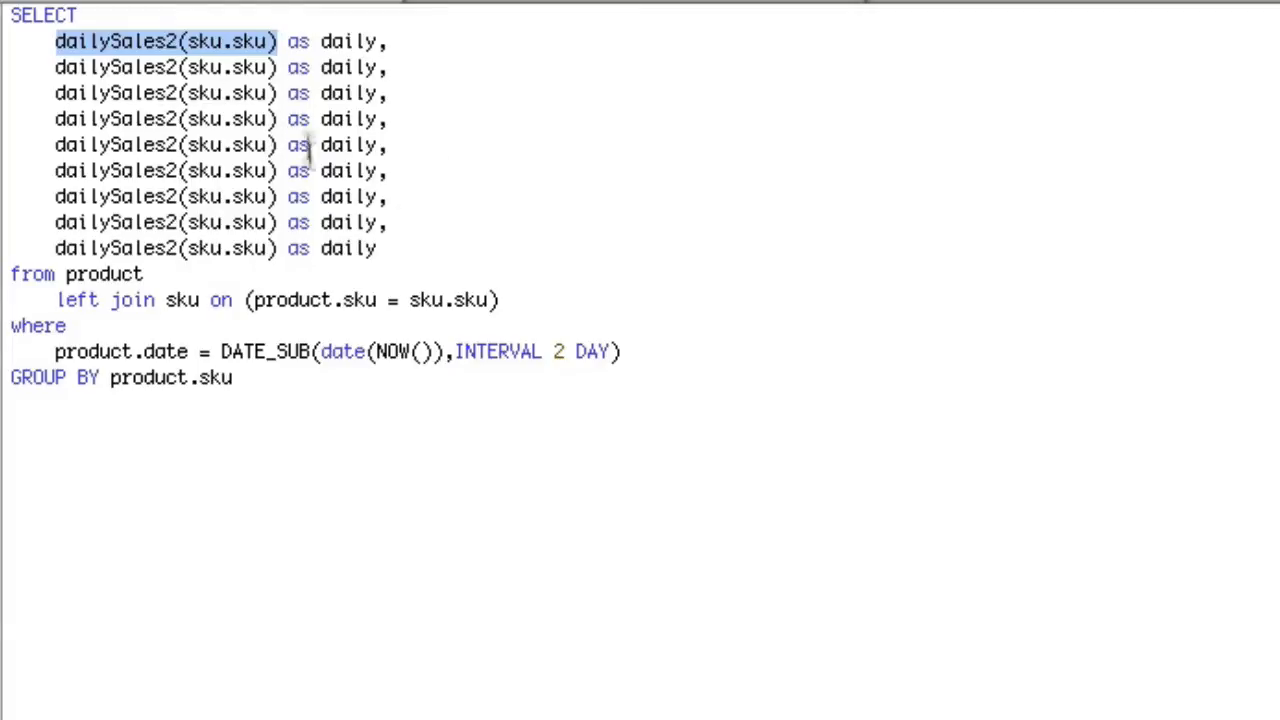
pyautogui.moveTo(300, 210)
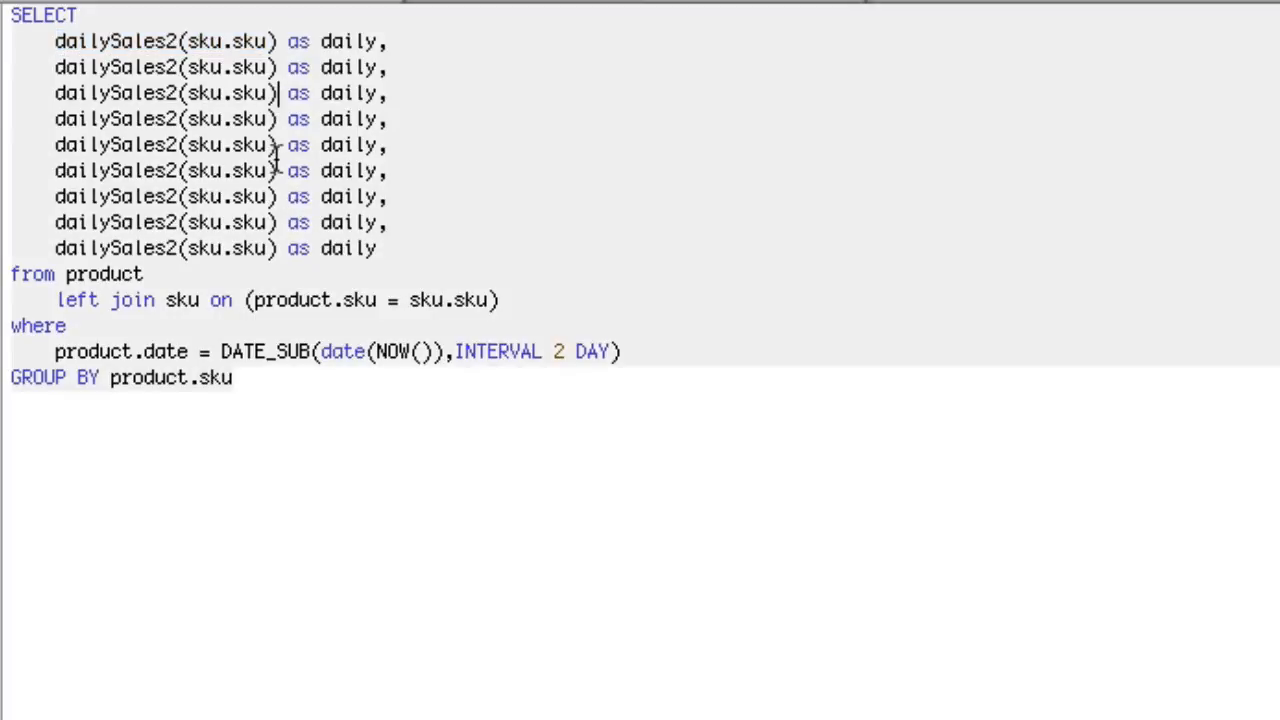
# Append * 24, * 52 and * someOtherFunction() to the third, fourth and fifth dailySales2 calls.
pyautogui.write('* 24')
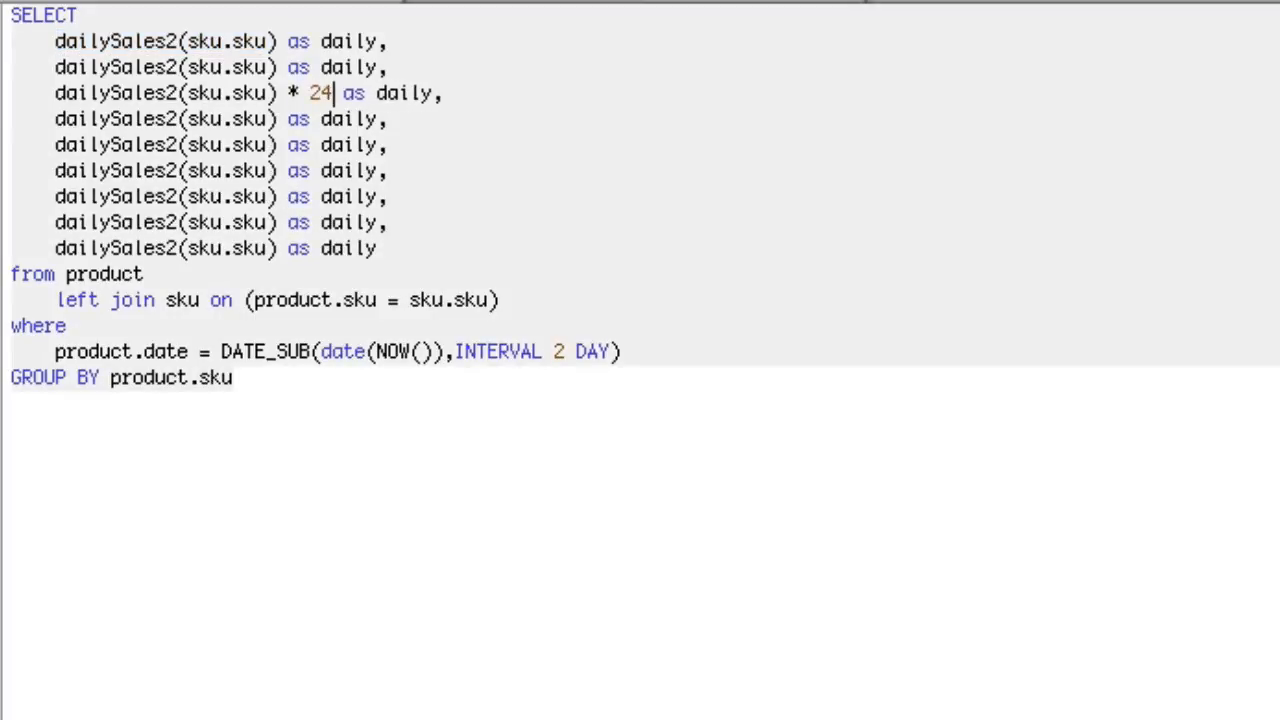
pyautogui.write('*')
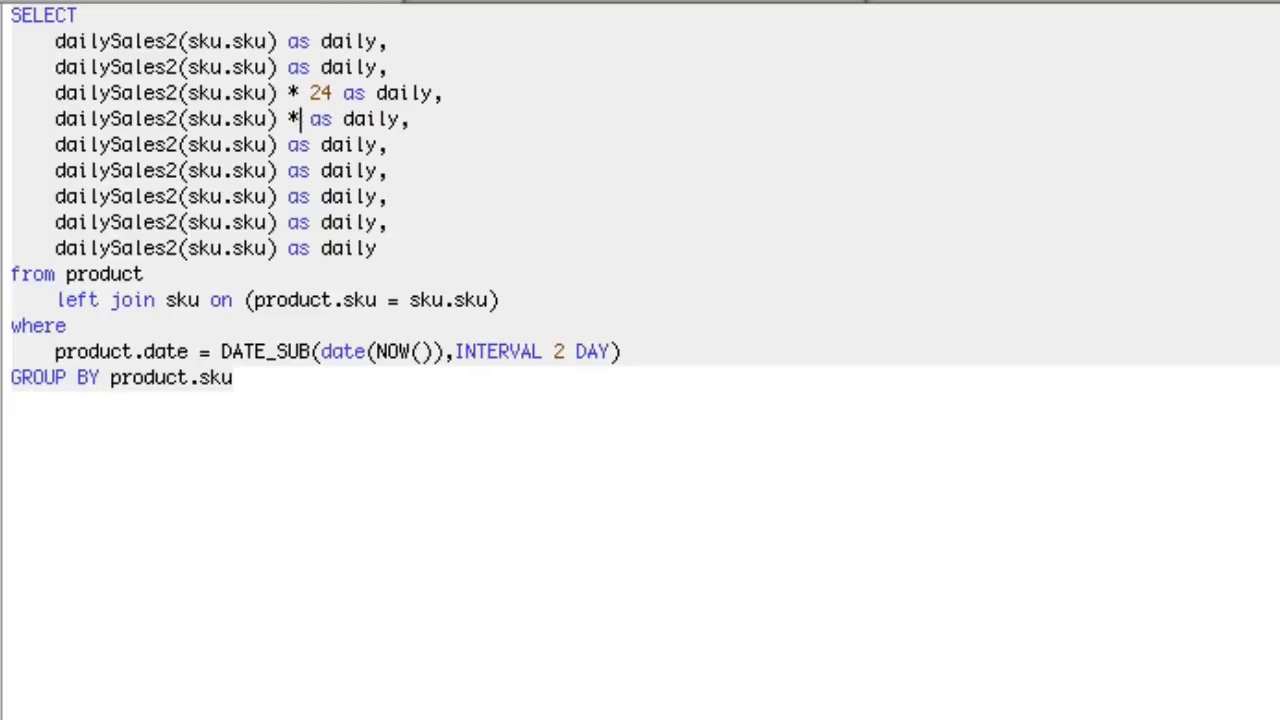
pyautogui.write('52')
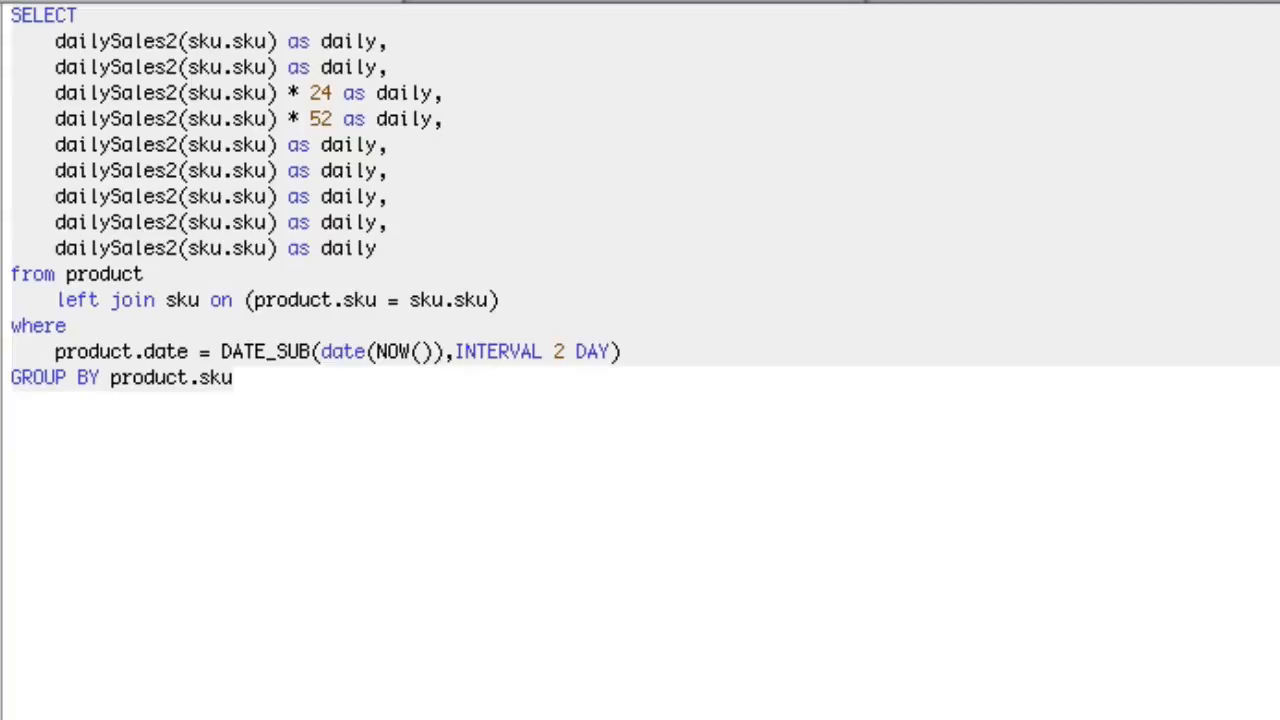
pyautogui.click(288, 144)
pyautogui.write('* someOther ')
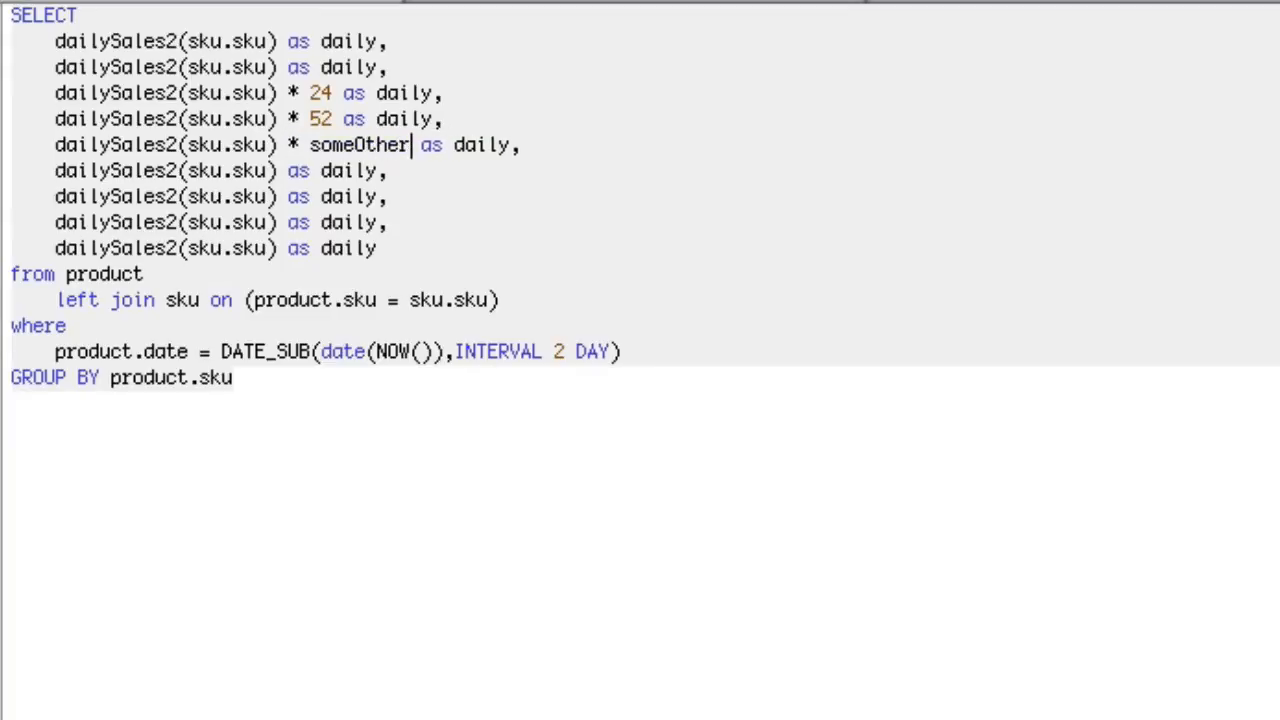
pyautogui.write('Function()')
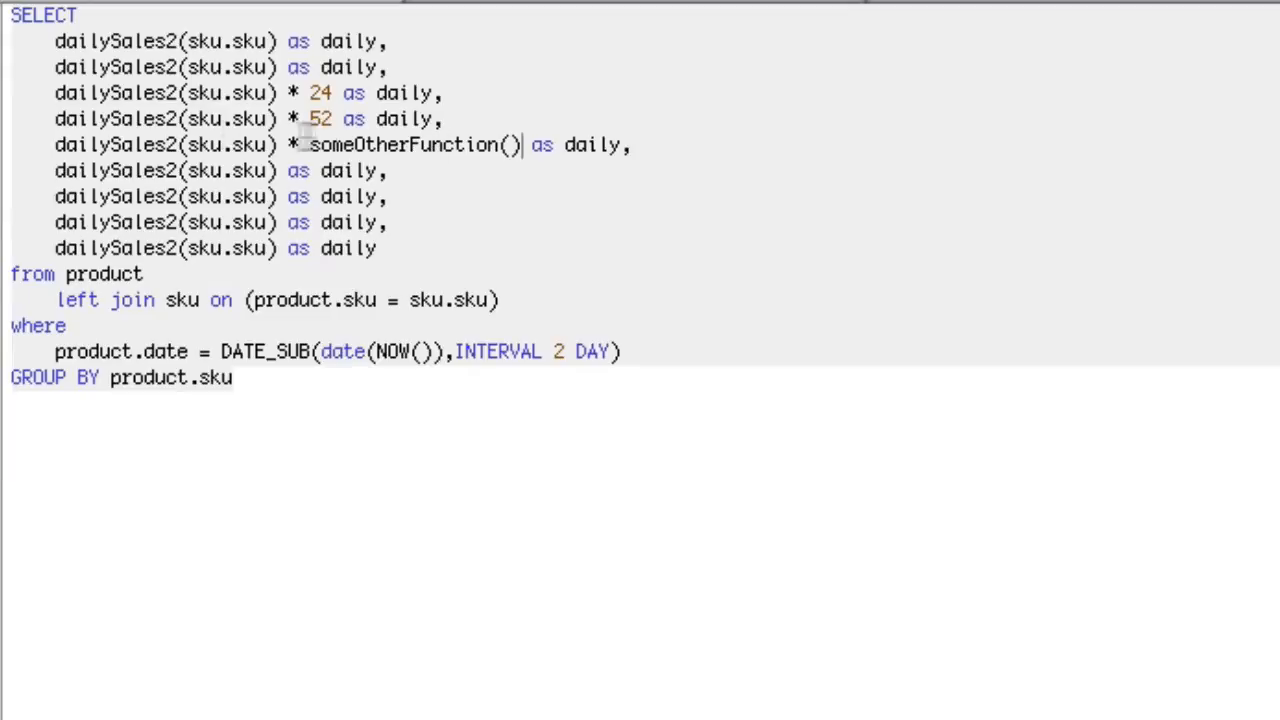
pyautogui.doubleClick(216, 144)
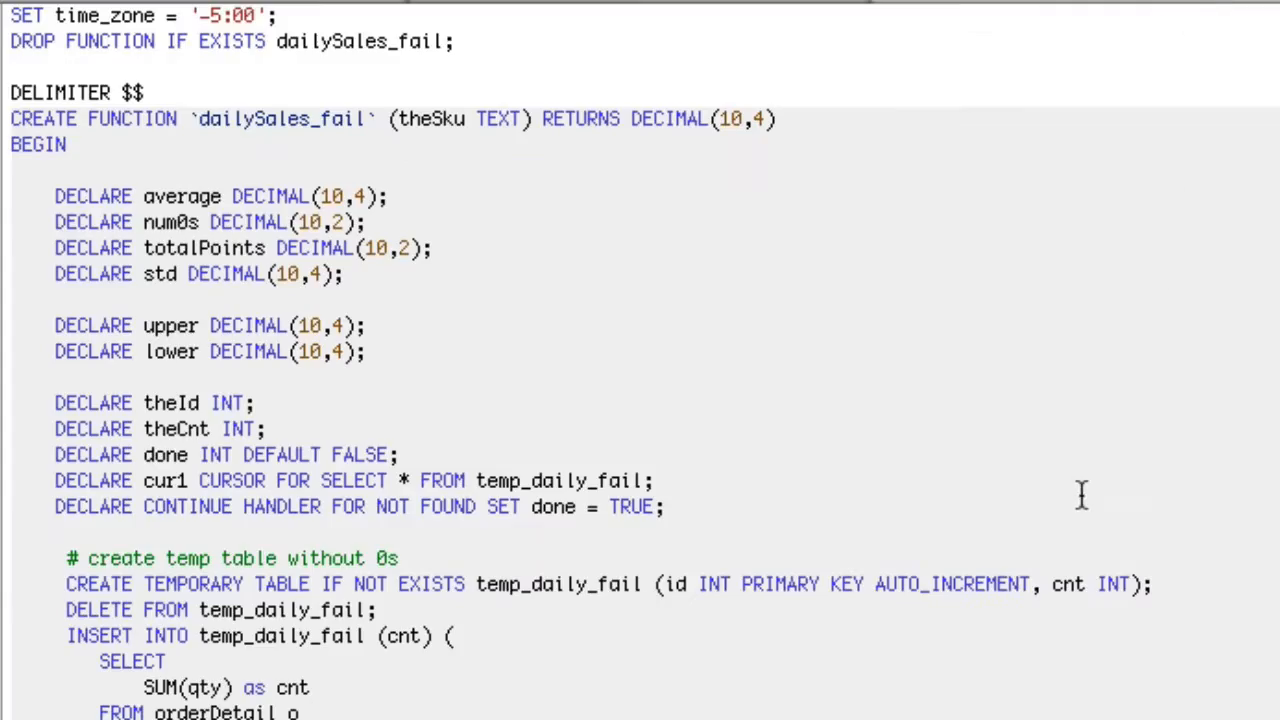
# Review the temp_daily_fail CREATE, DELETE and INSERT statements, then return to the dailySales_fail query.
pyautogui.scroll(-3)
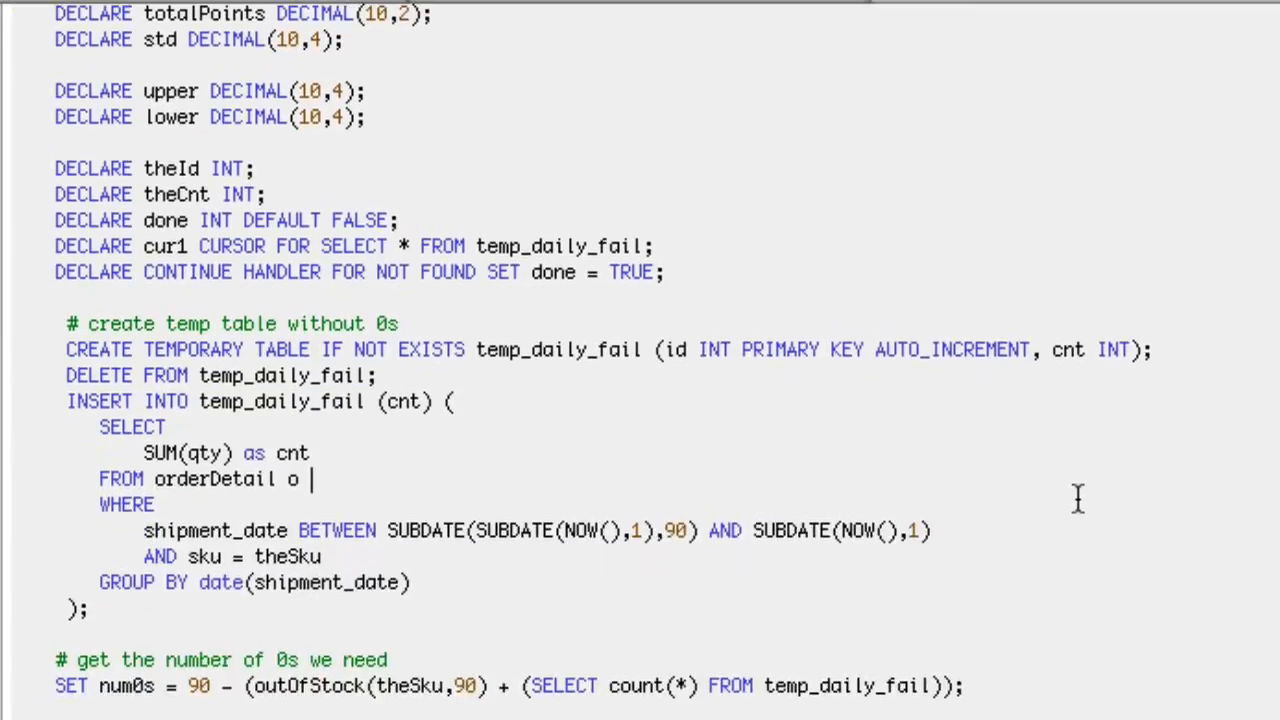
pyautogui.moveTo(610, 478)
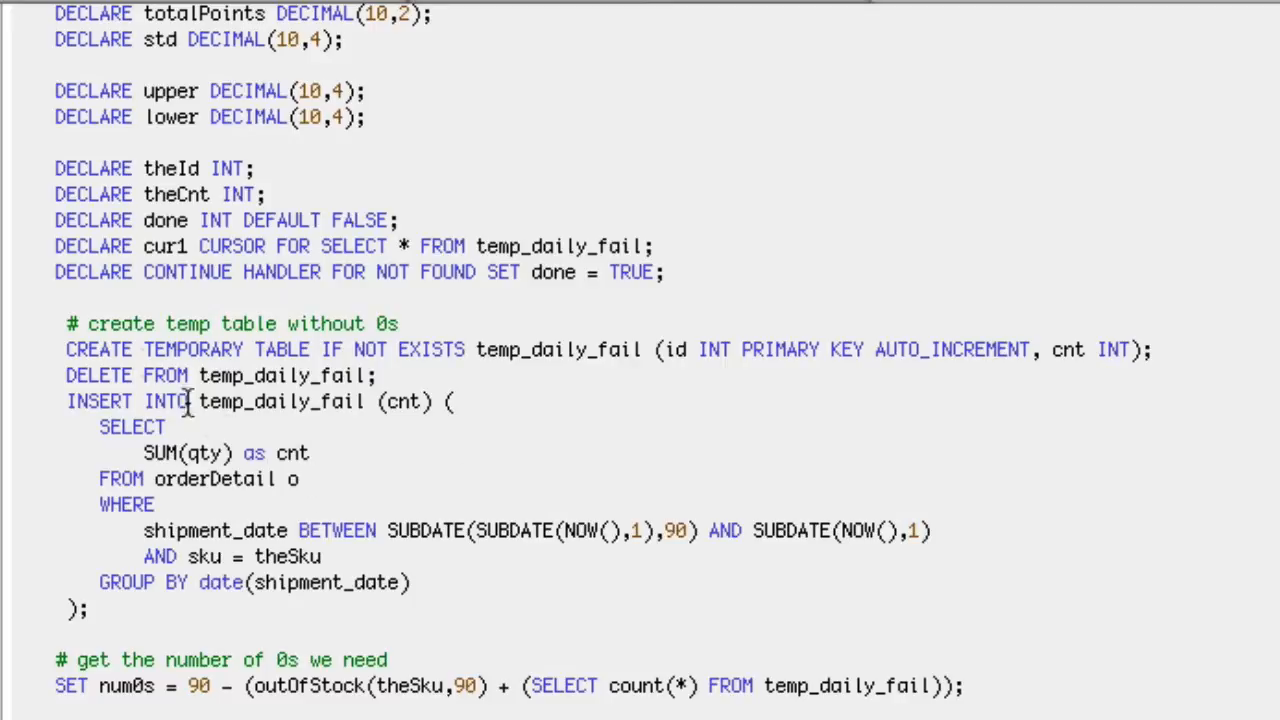
pyautogui.click(1144, 348)
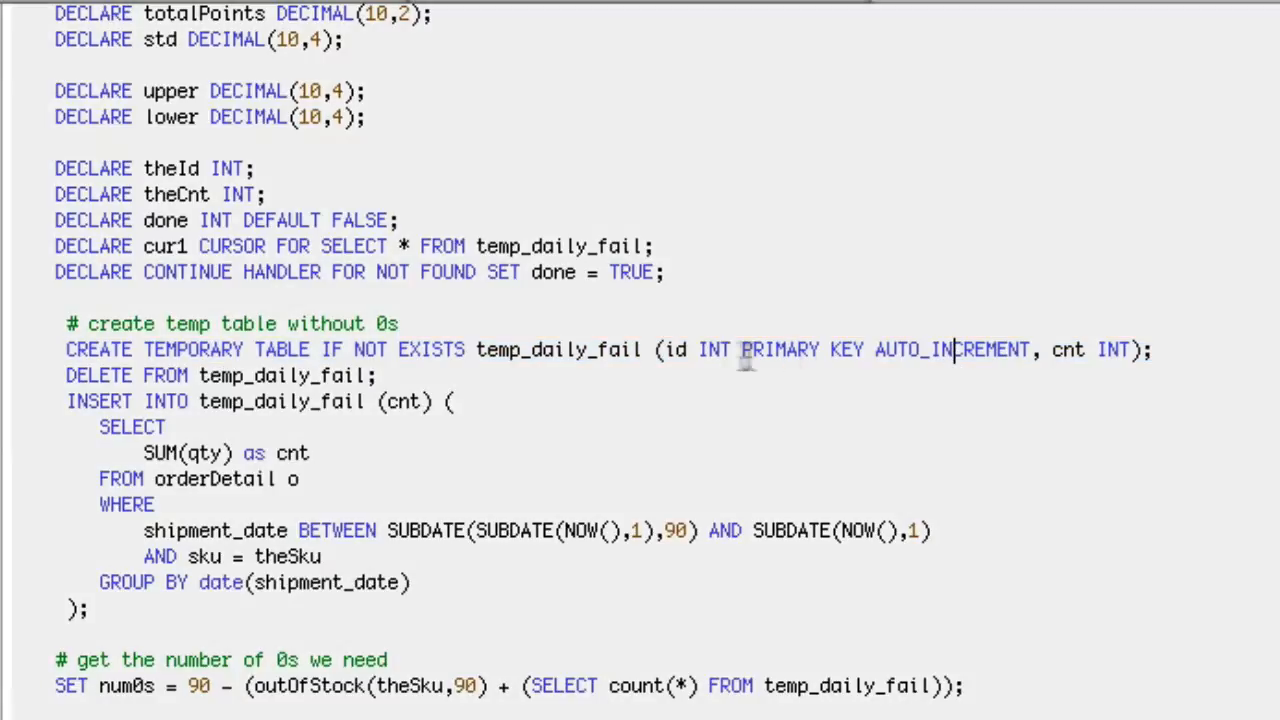
pyautogui.doubleClick(952, 348)
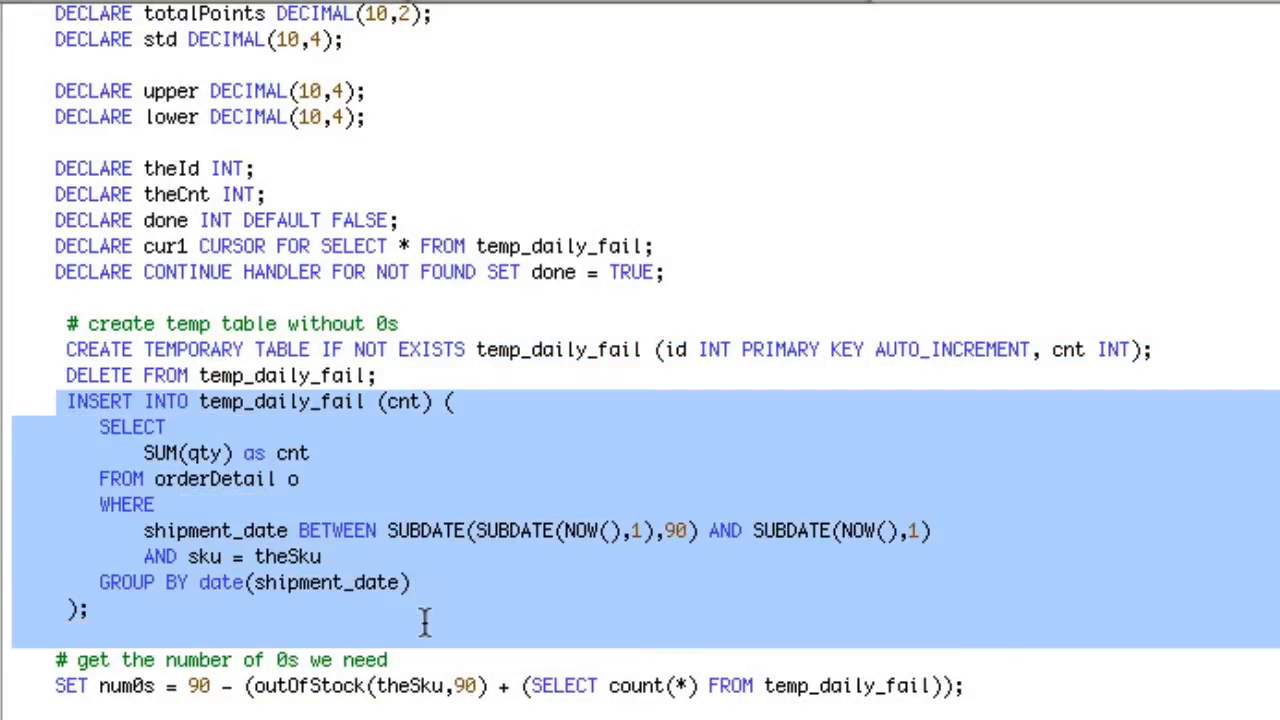
pyautogui.moveTo(490, 450)
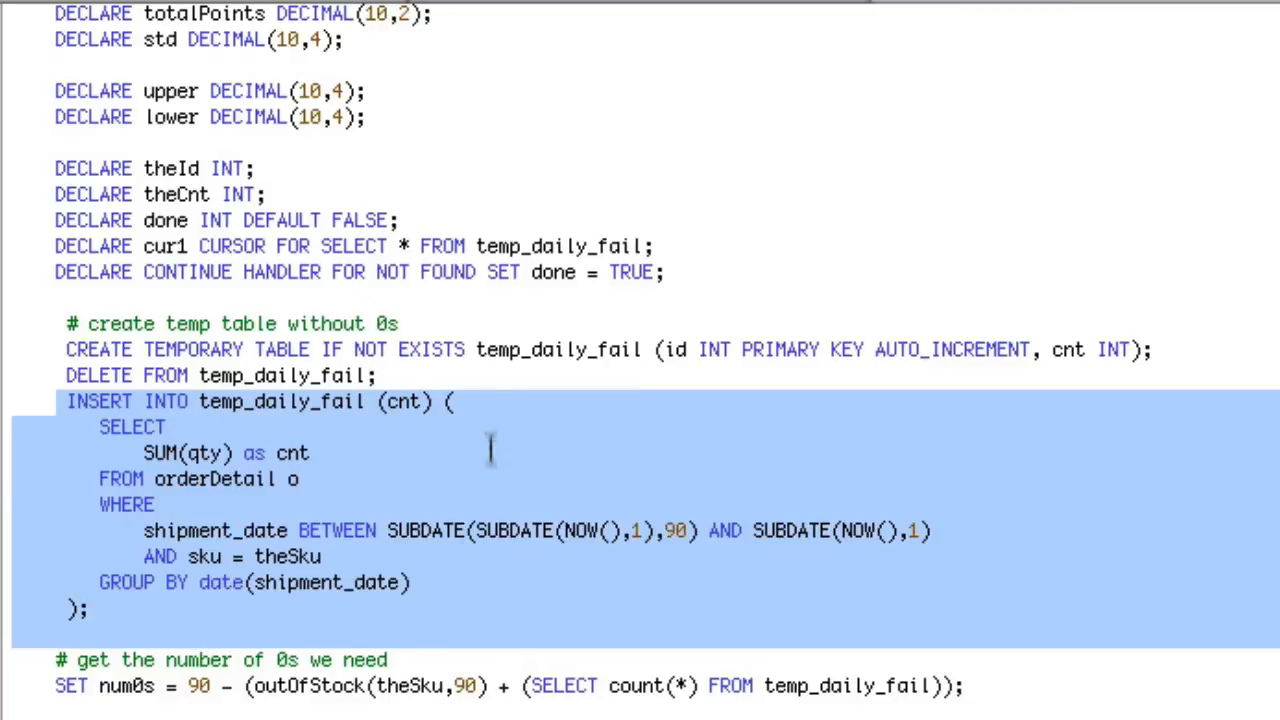
pyautogui.doubleClick(560, 348)
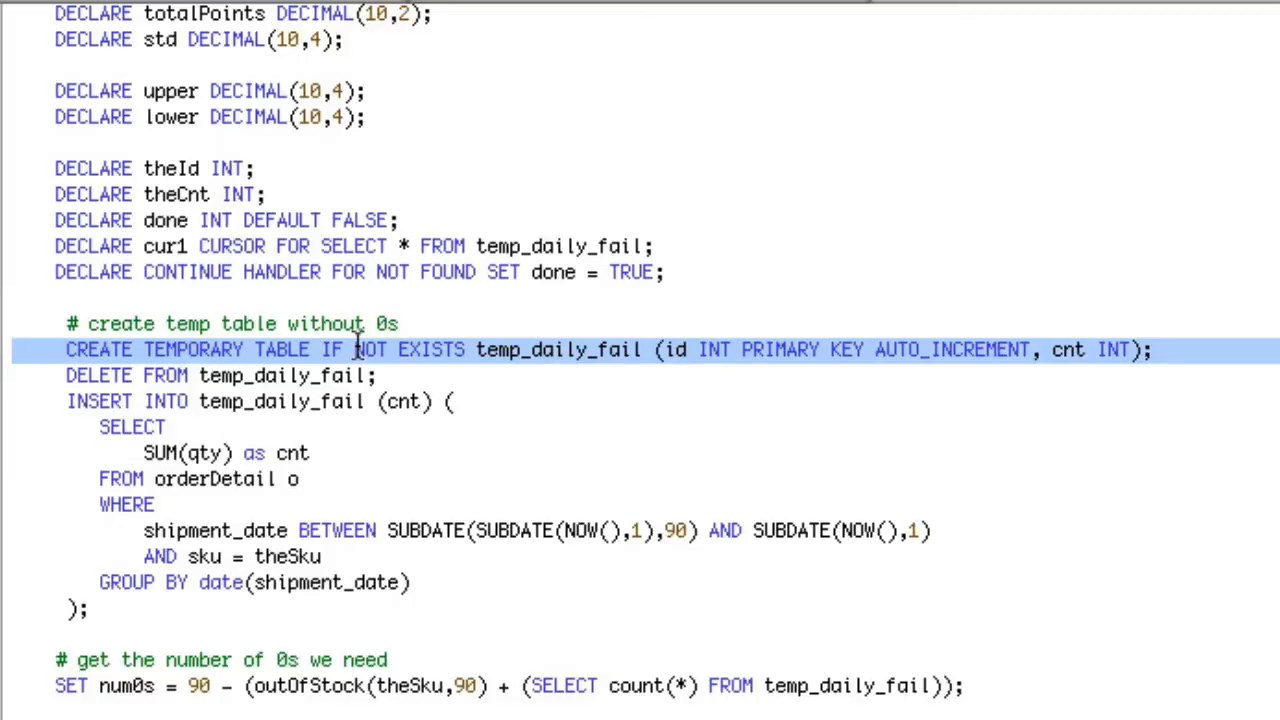
pyautogui.click(248, 376)
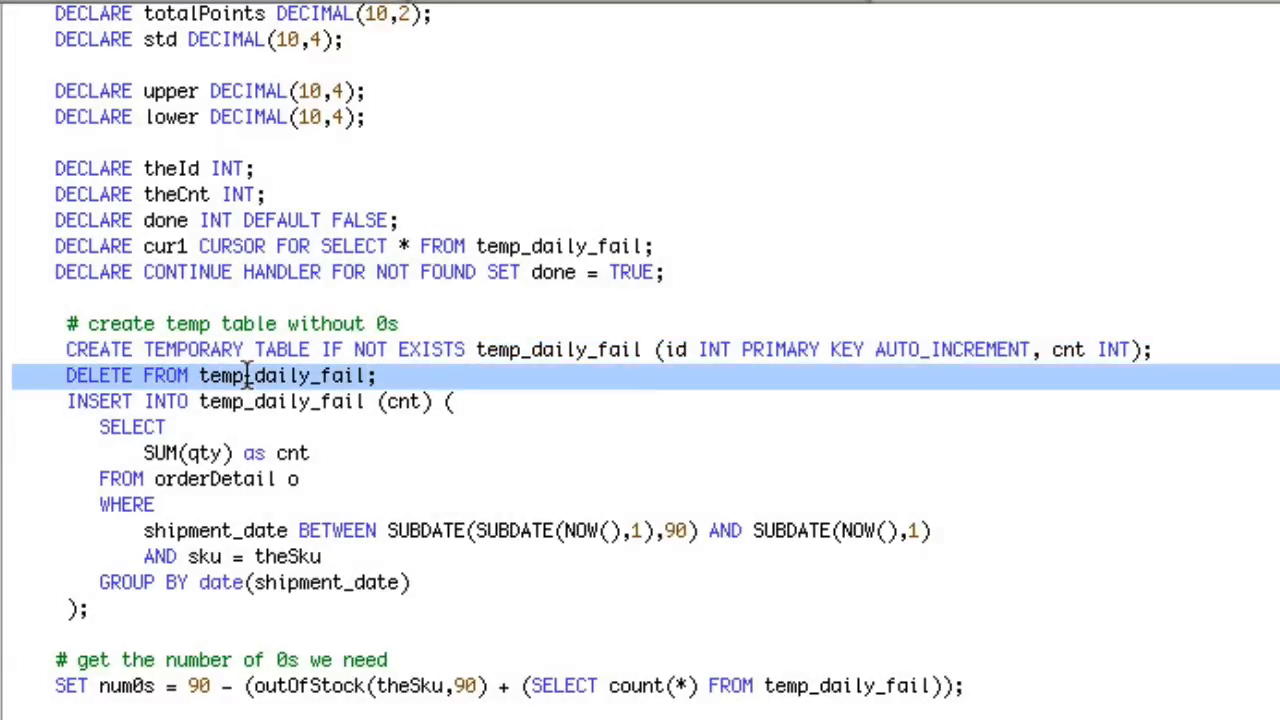
pyautogui.moveTo(250, 376); pyautogui.dragTo(226, 616)
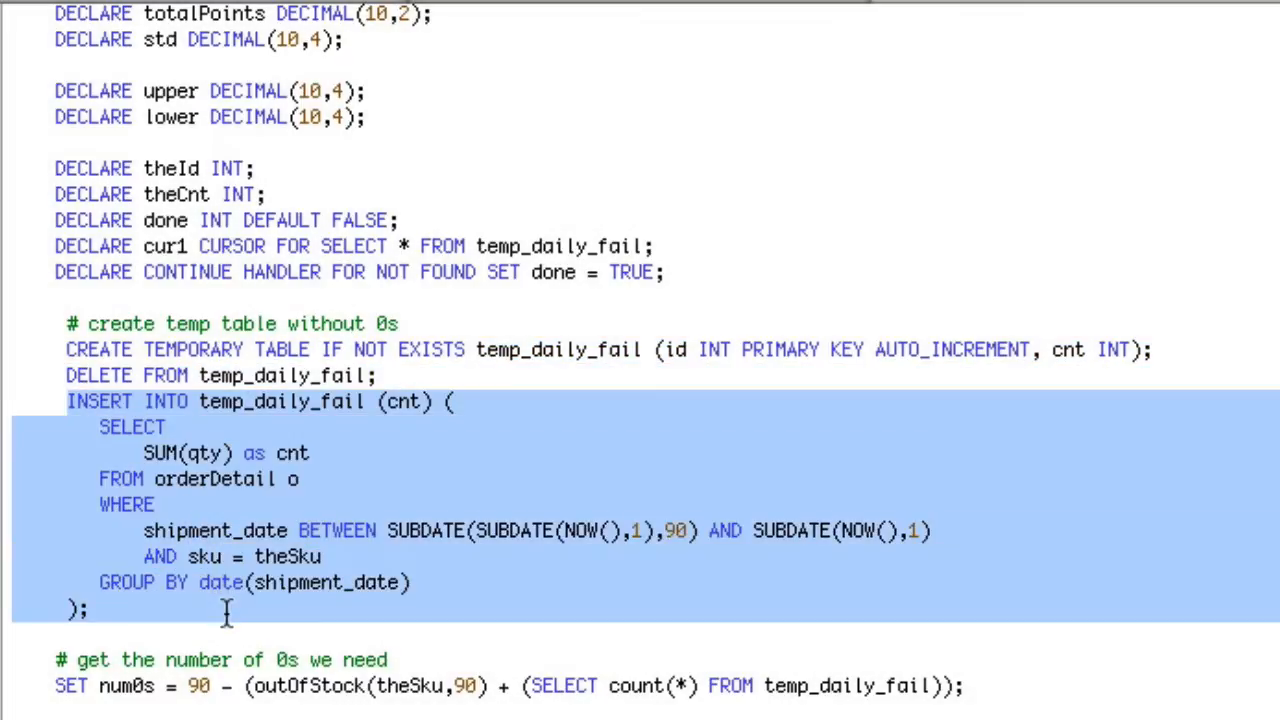
pyautogui.click(90, 608)
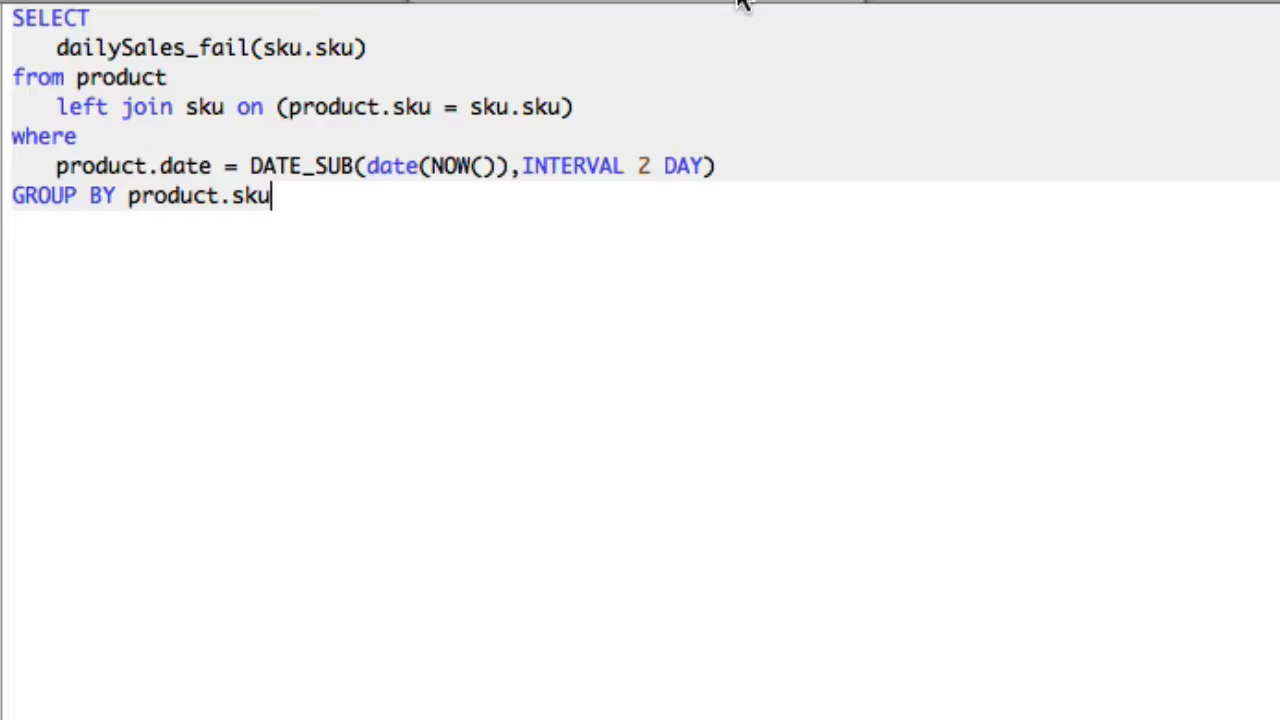
pyautogui.moveTo(350, 206)
pyautogui.write(' &&')
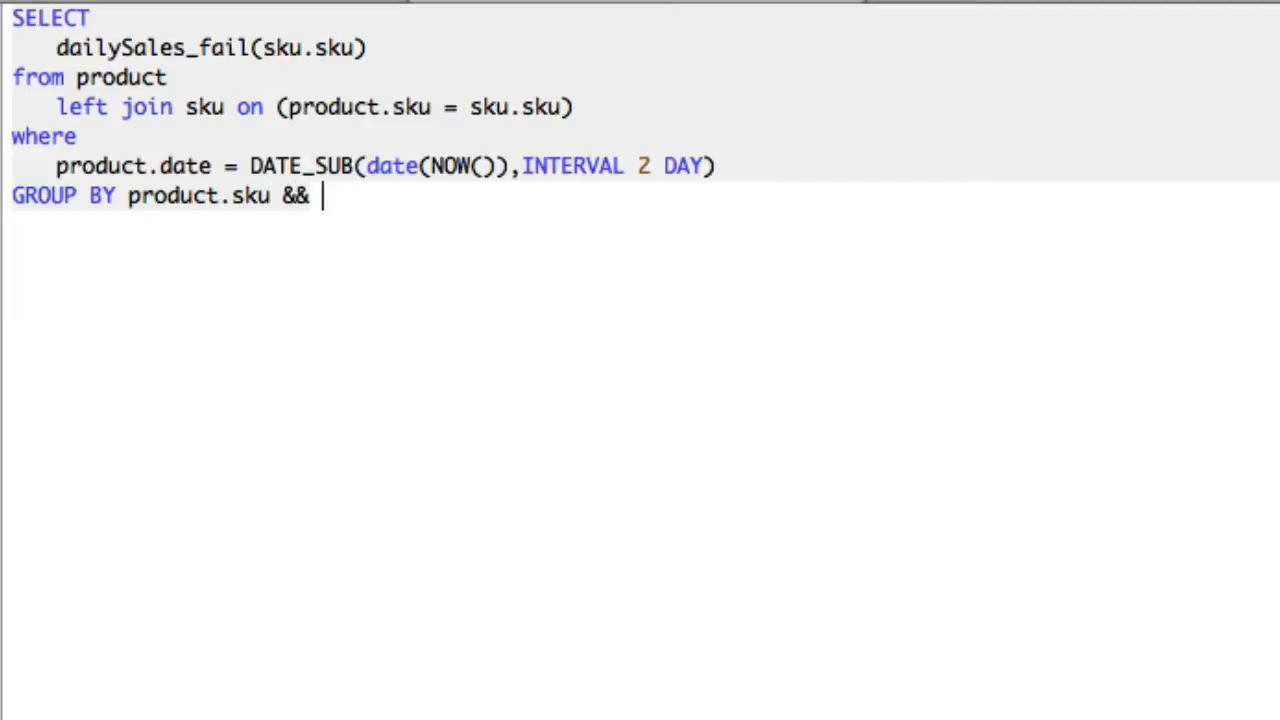
pyautogui.write('product.sk')
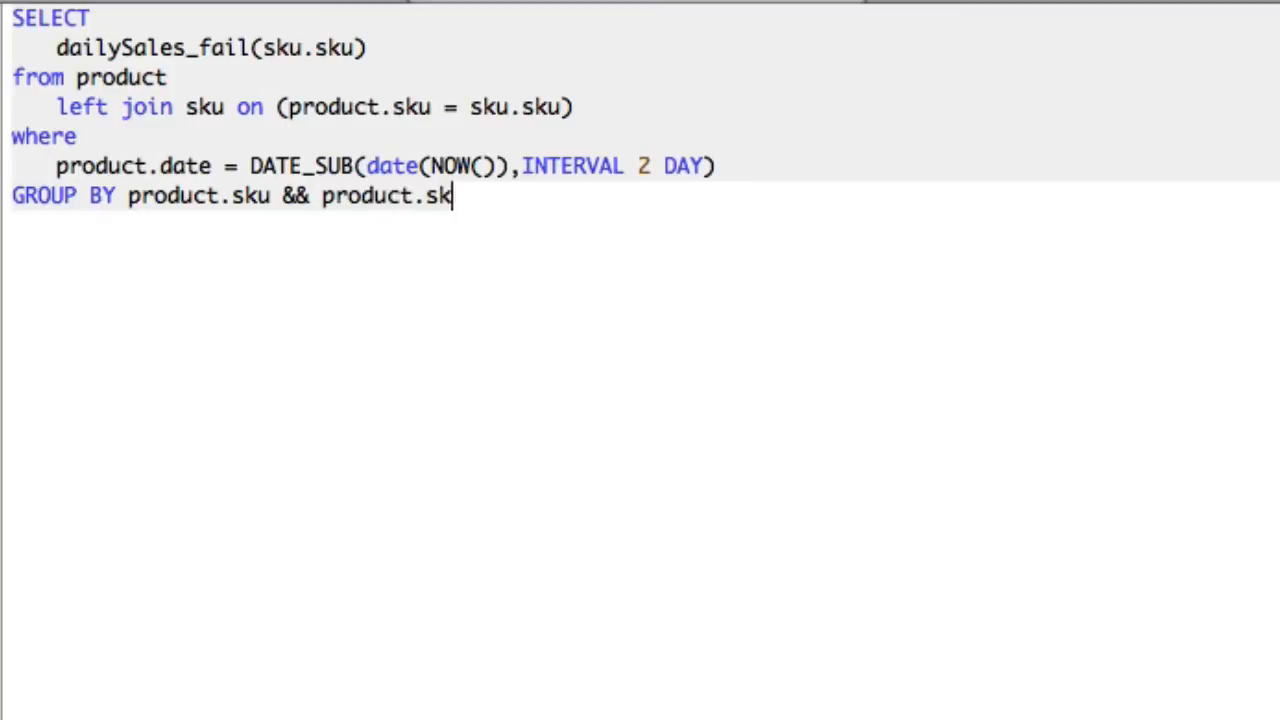
pyautogui.press('BackSpace')
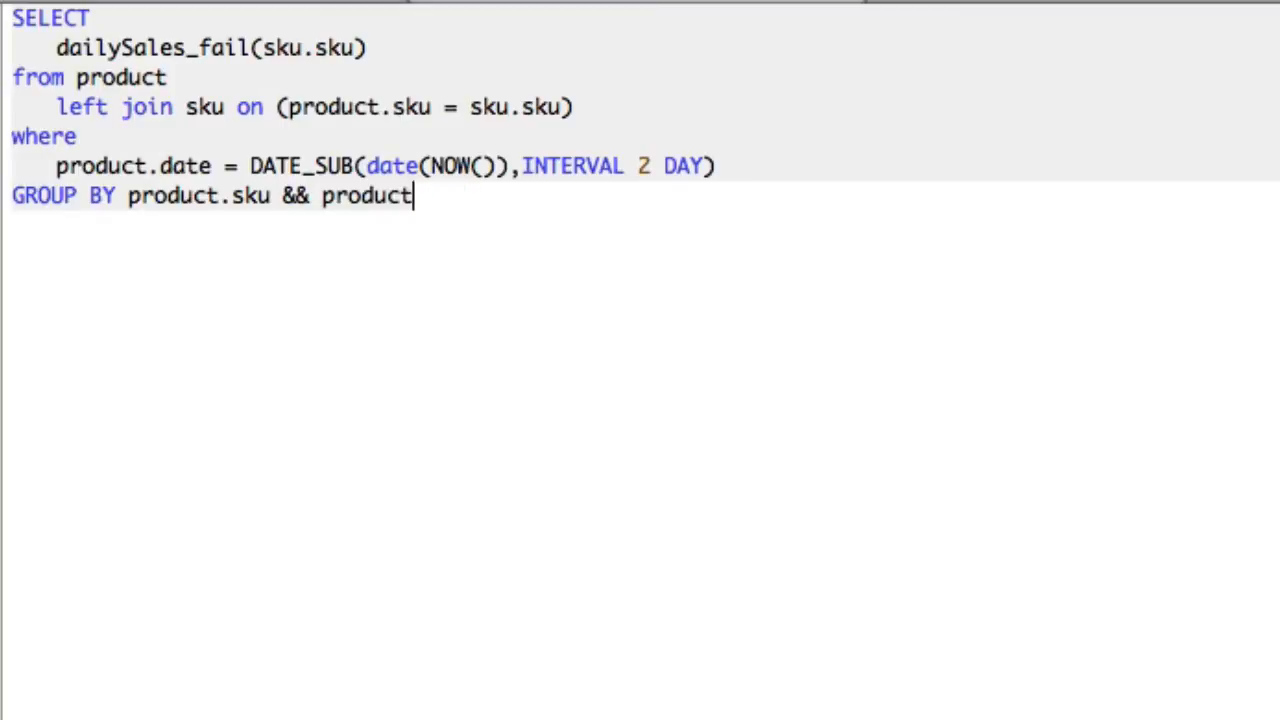
pyautogui.write('sku.sku')
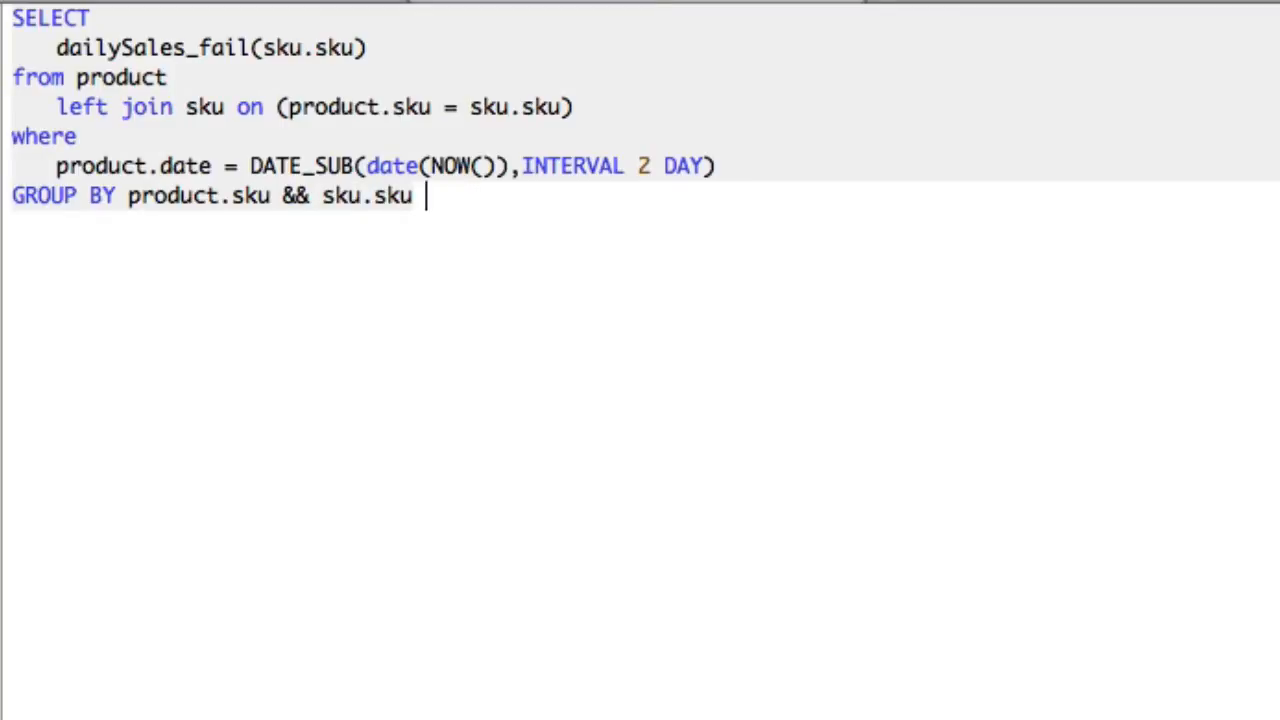
pyautogui.write('= ""')
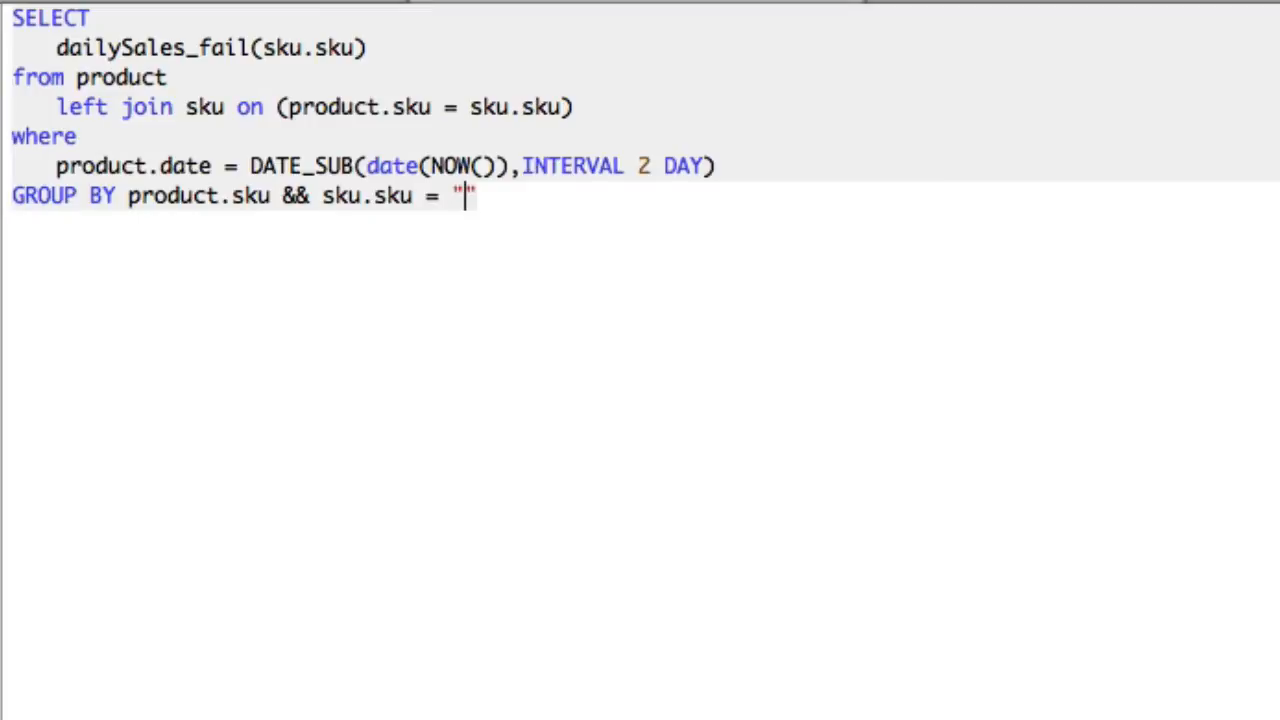
pyautogui.write('TEST')
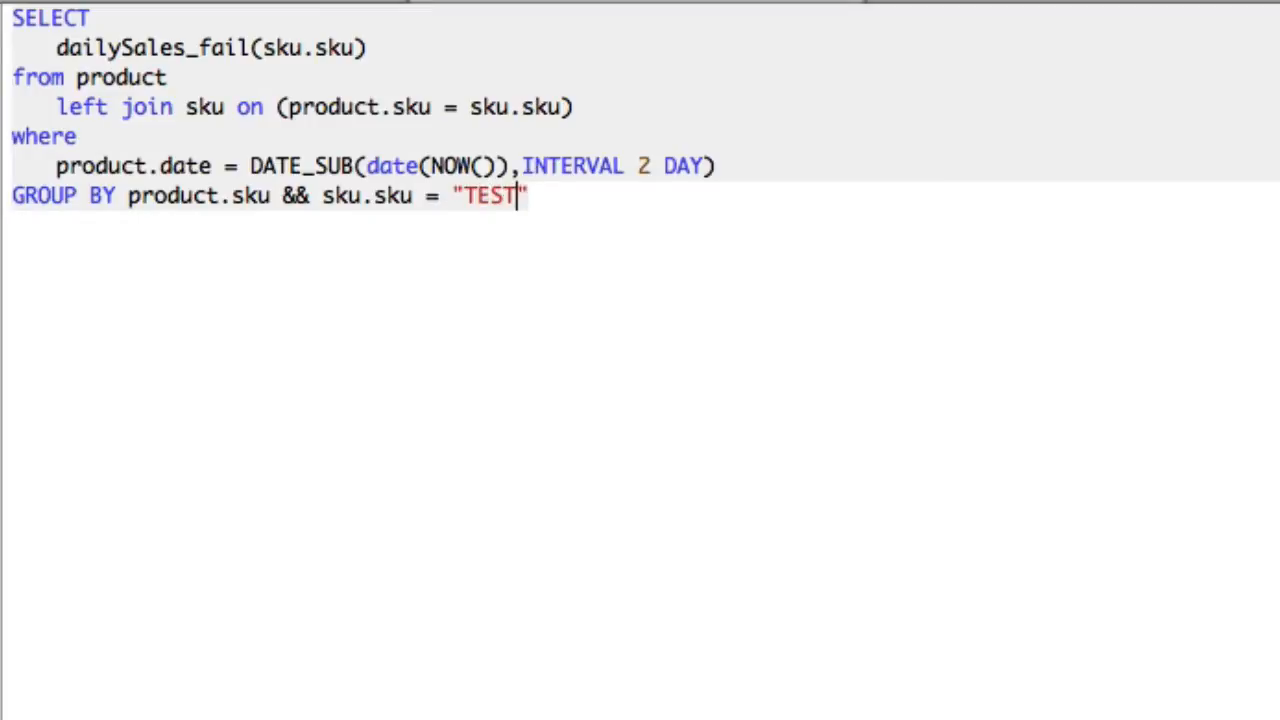
pyautogui.write('-001')
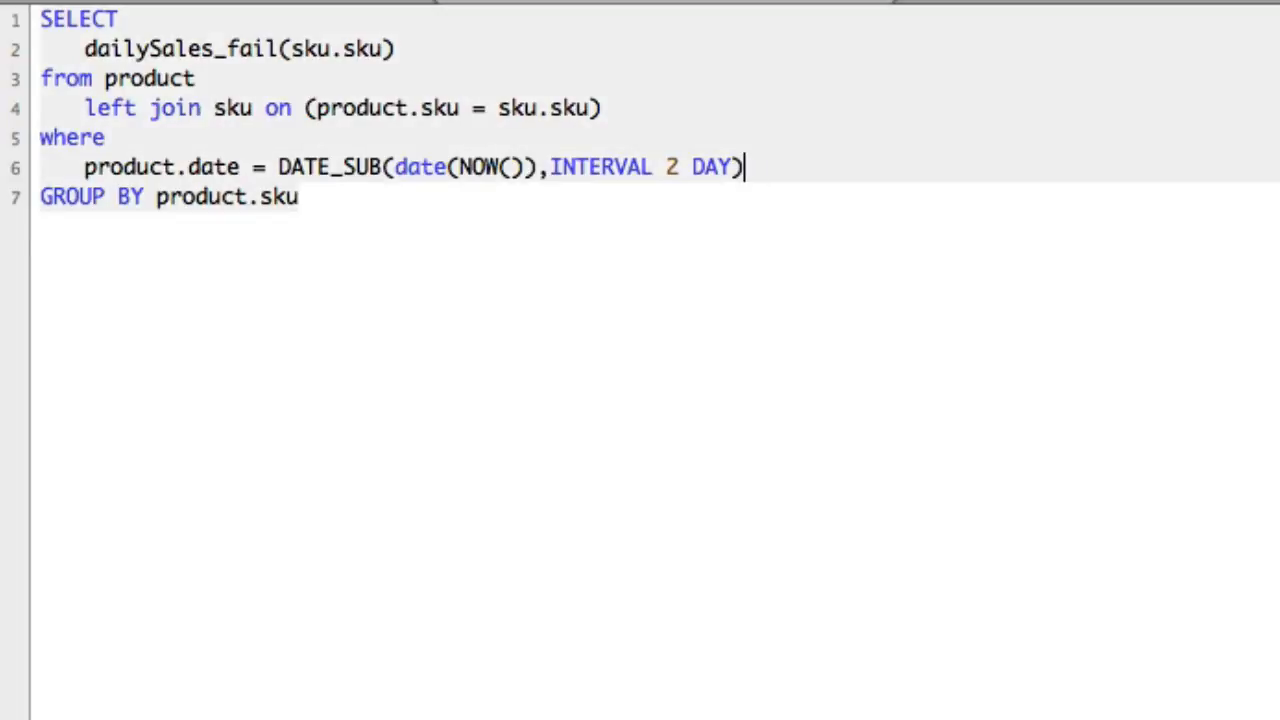
pyautogui.write('L')
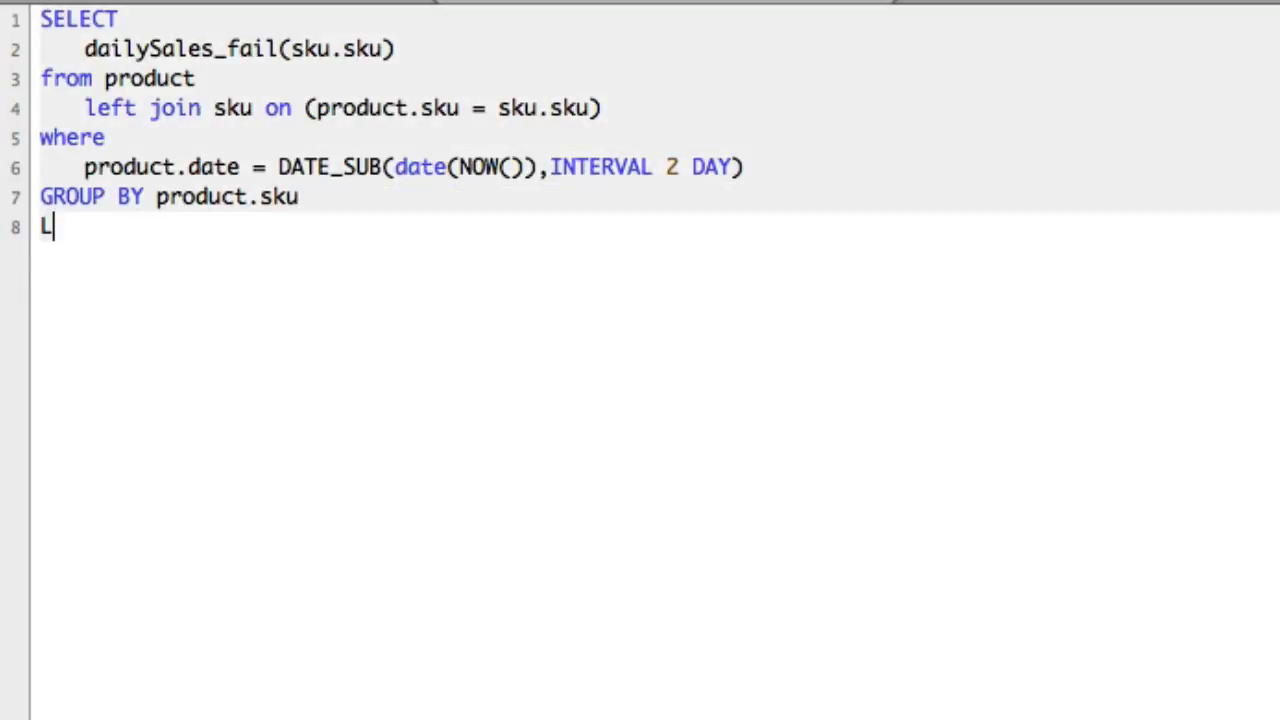
pyautogui.write('IMIT 1')
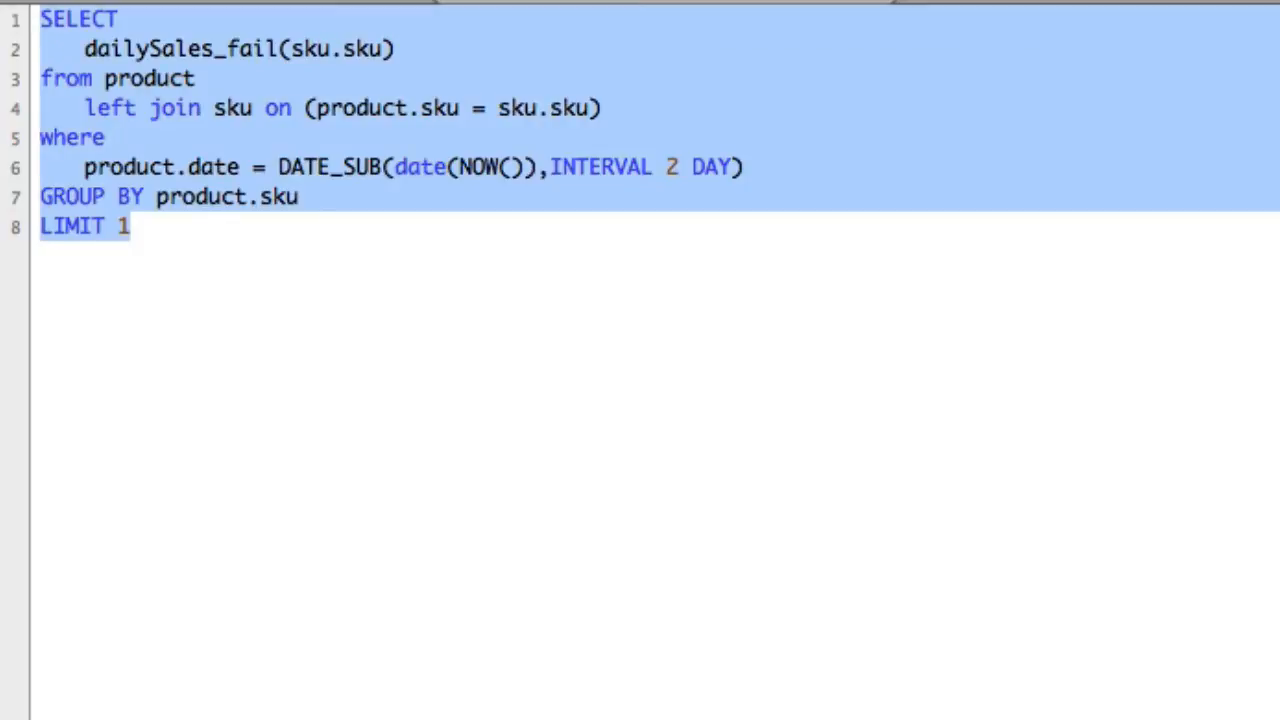
pyautogui.moveTo(1058, 544)
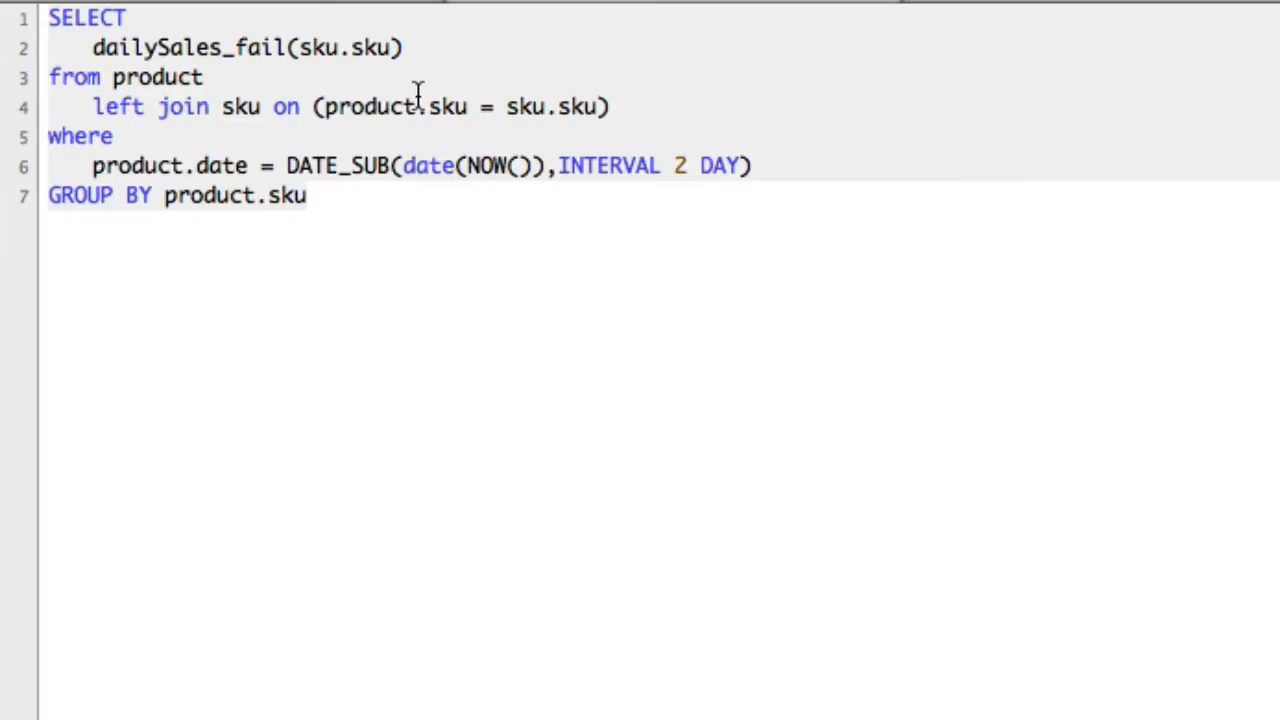
pyautogui.doubleClick(186, 48)
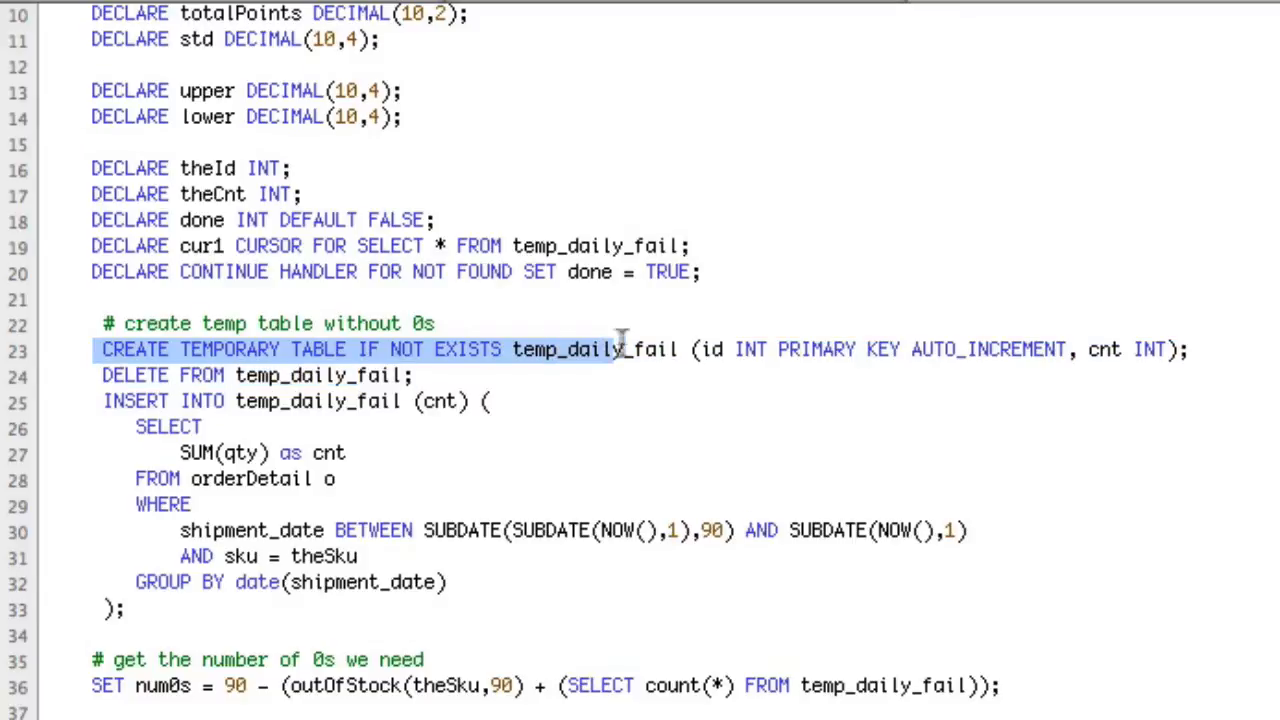
# Highlight the temp_daily_fail CREATE TEMPORARY TABLE statement to add ENGINE= at its end.
pyautogui.moveTo(620, 348); pyautogui.dragTo(776, 348)
pyautogui.write(' ENGINE=')
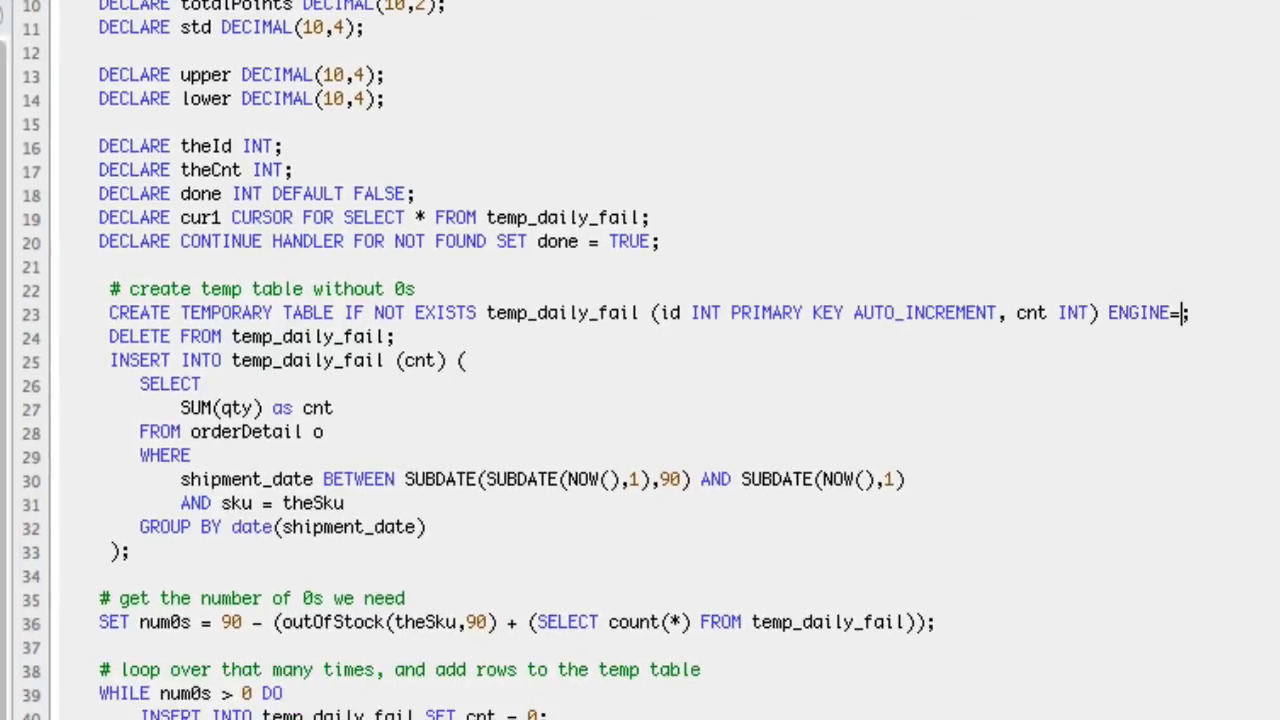
# Complete the clause as ENGINE=Memory and switch back to the dailySales_fail query.
pyautogui.write('Memory')
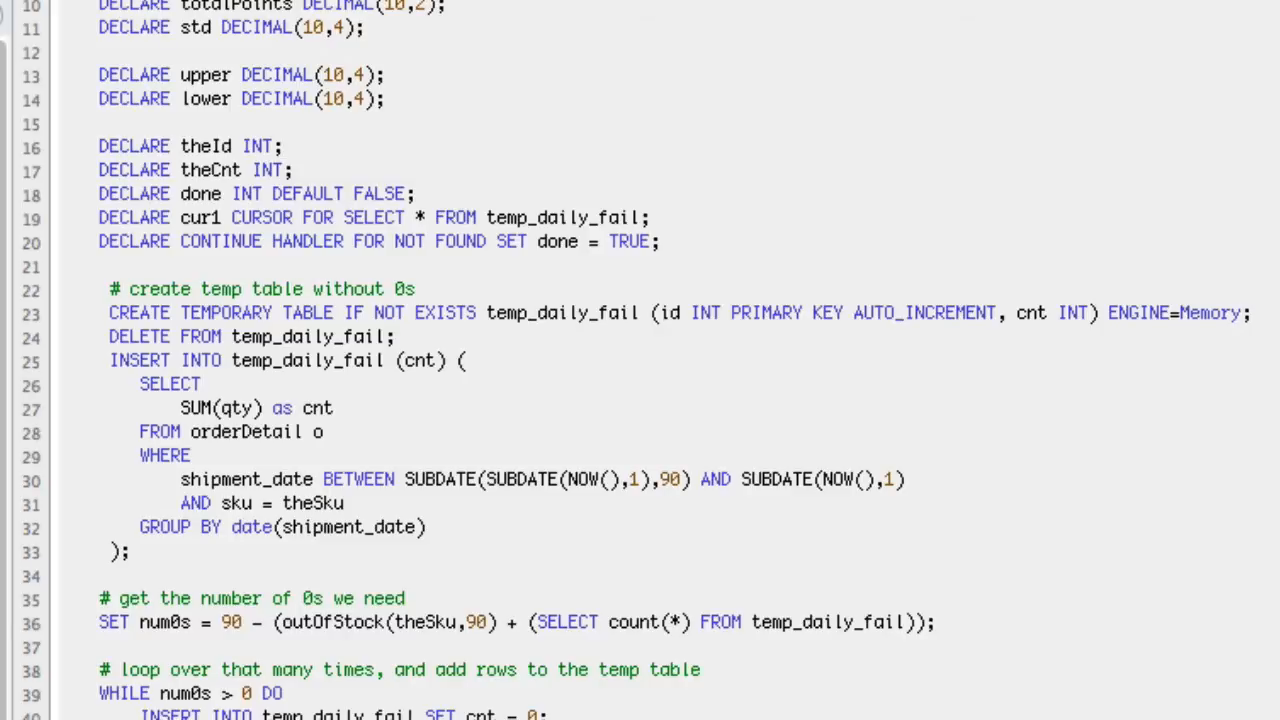
pyautogui.click(1244, 312)
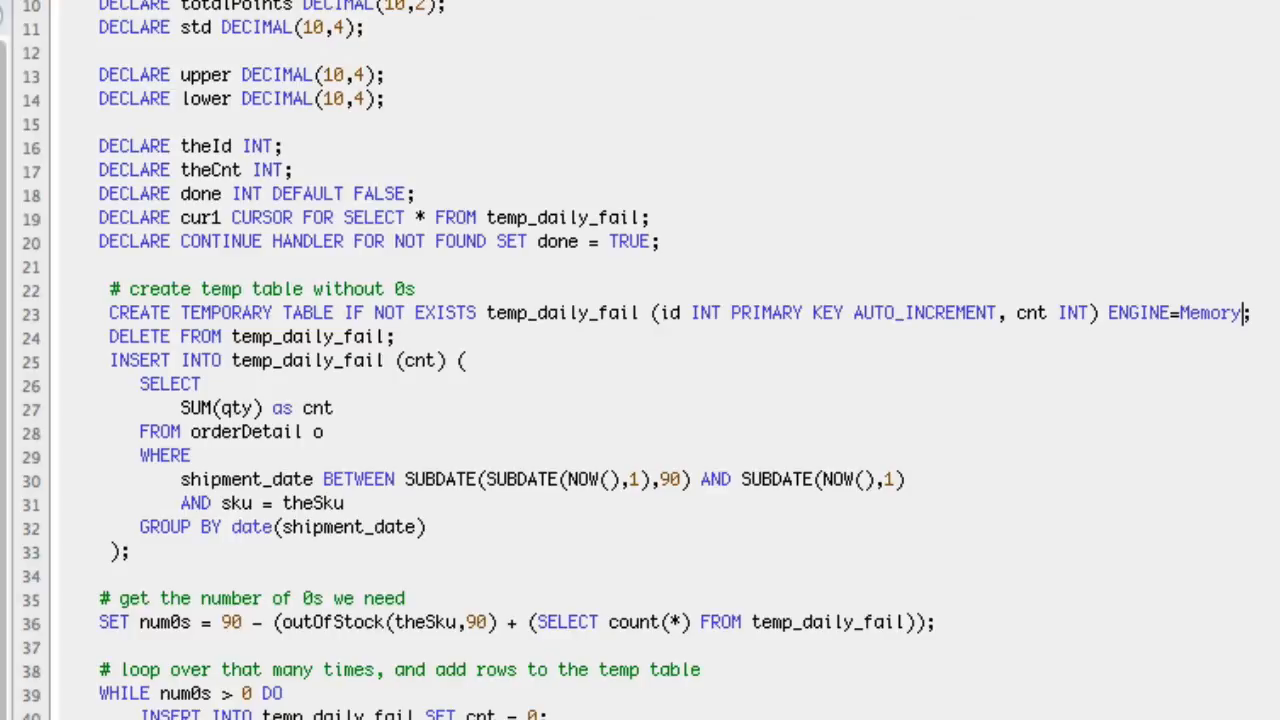
pyautogui.press('ctrl+a')
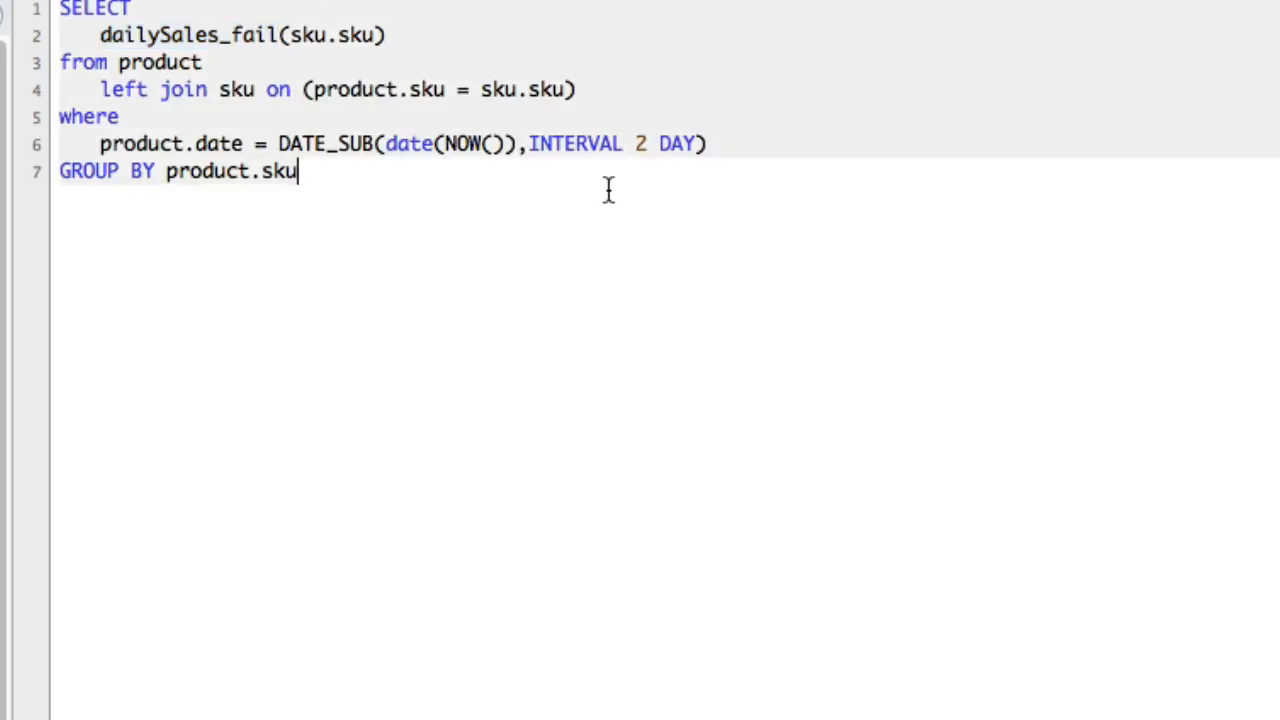
# Add DROP TEMPORARY TABLE temp_daily_fail on a new line below the query and run it.
pyautogui.press('enter')
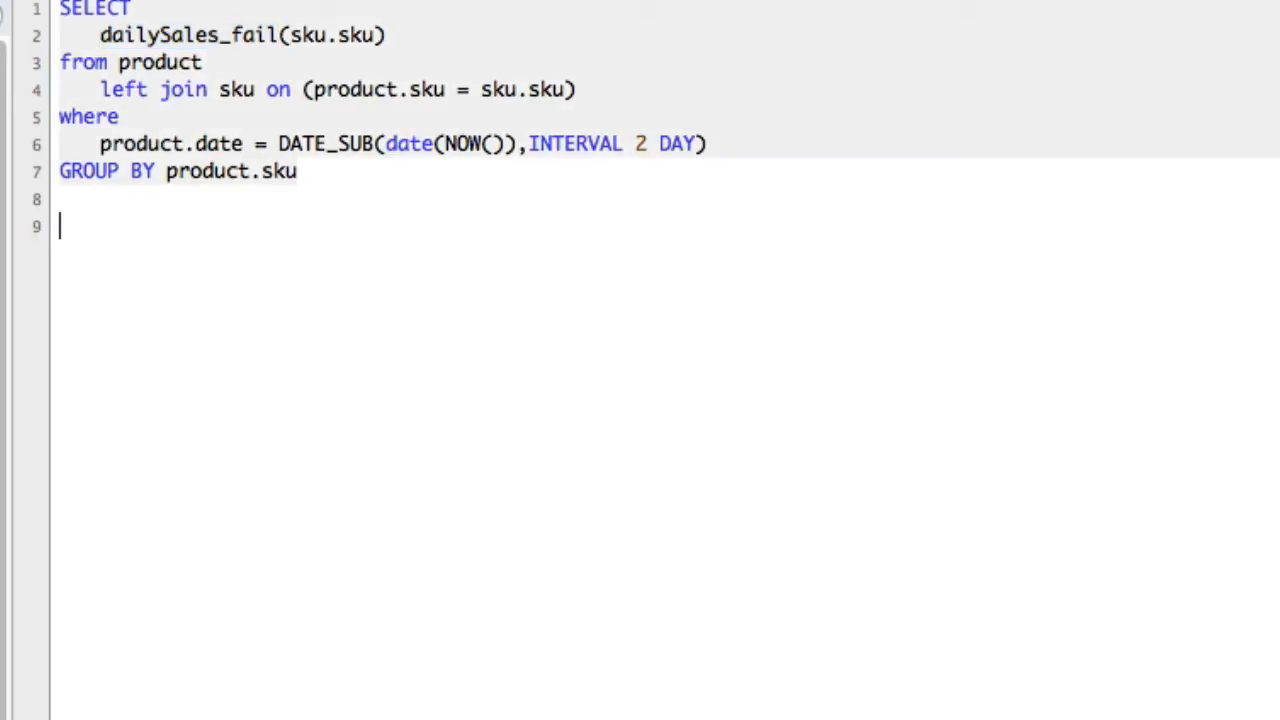
pyautogui.write('DROP')
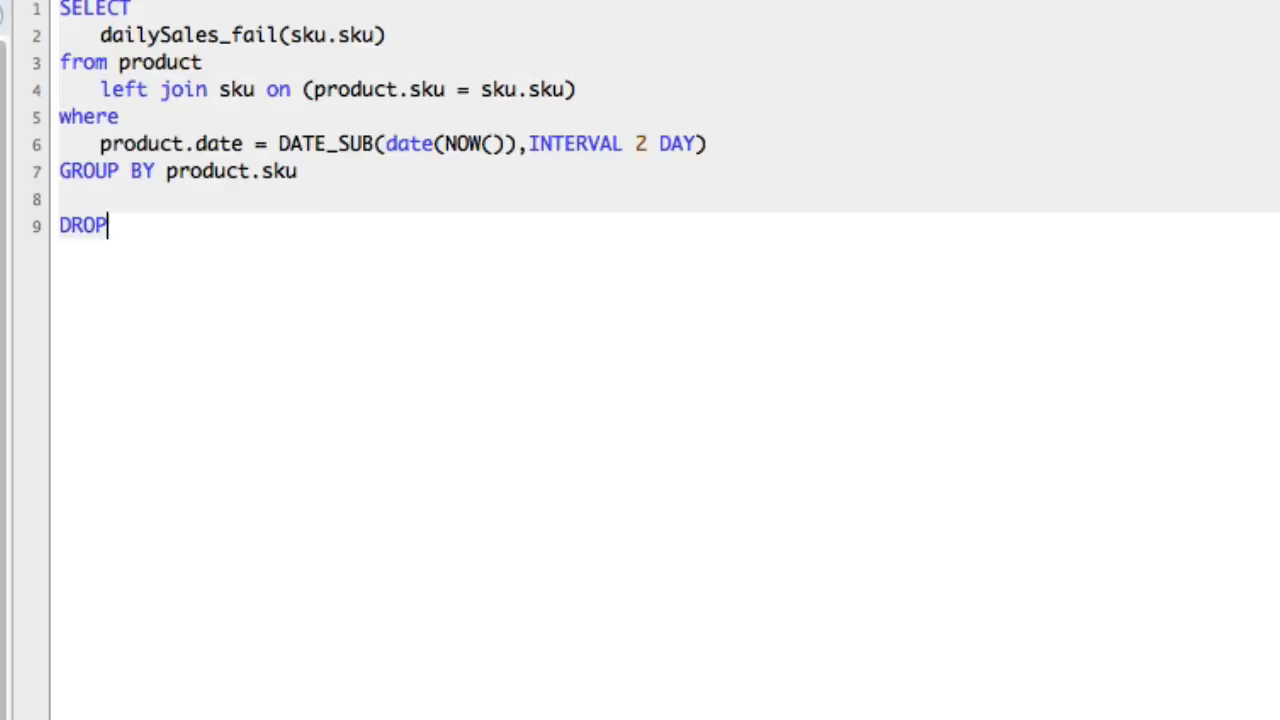
pyautogui.write('TEMPORARY TABLE')
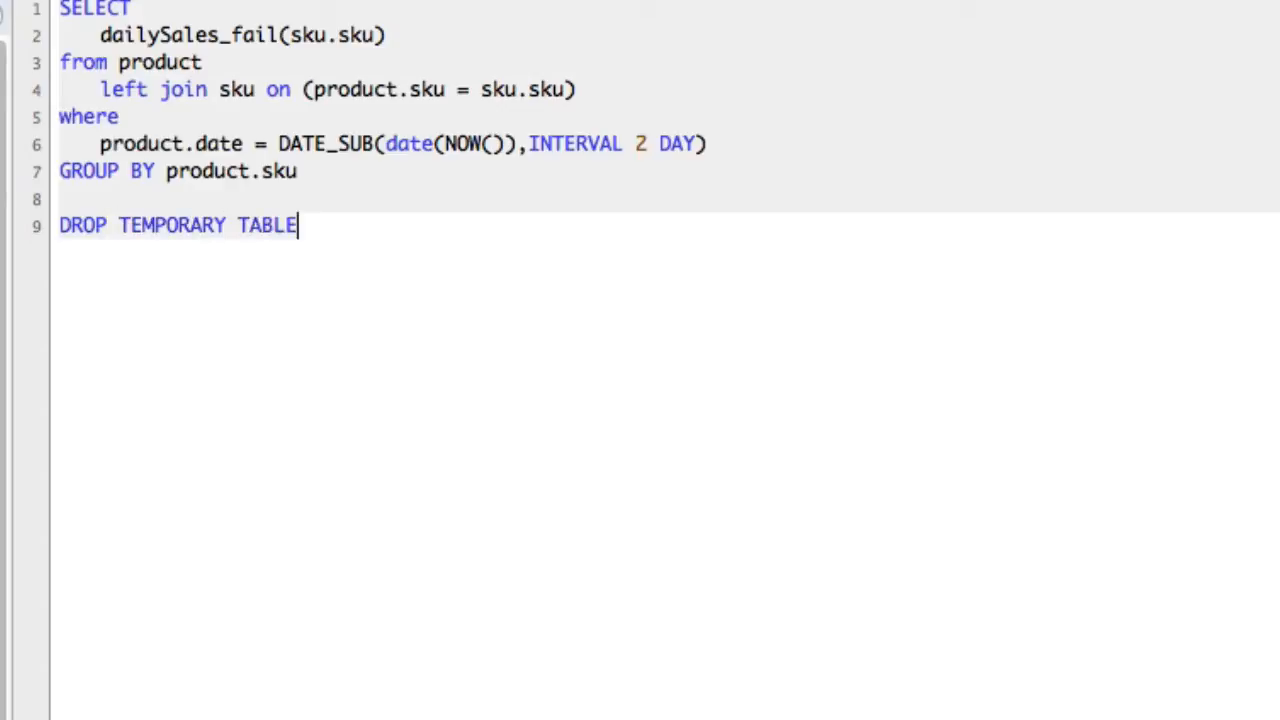
pyautogui.write('temp')
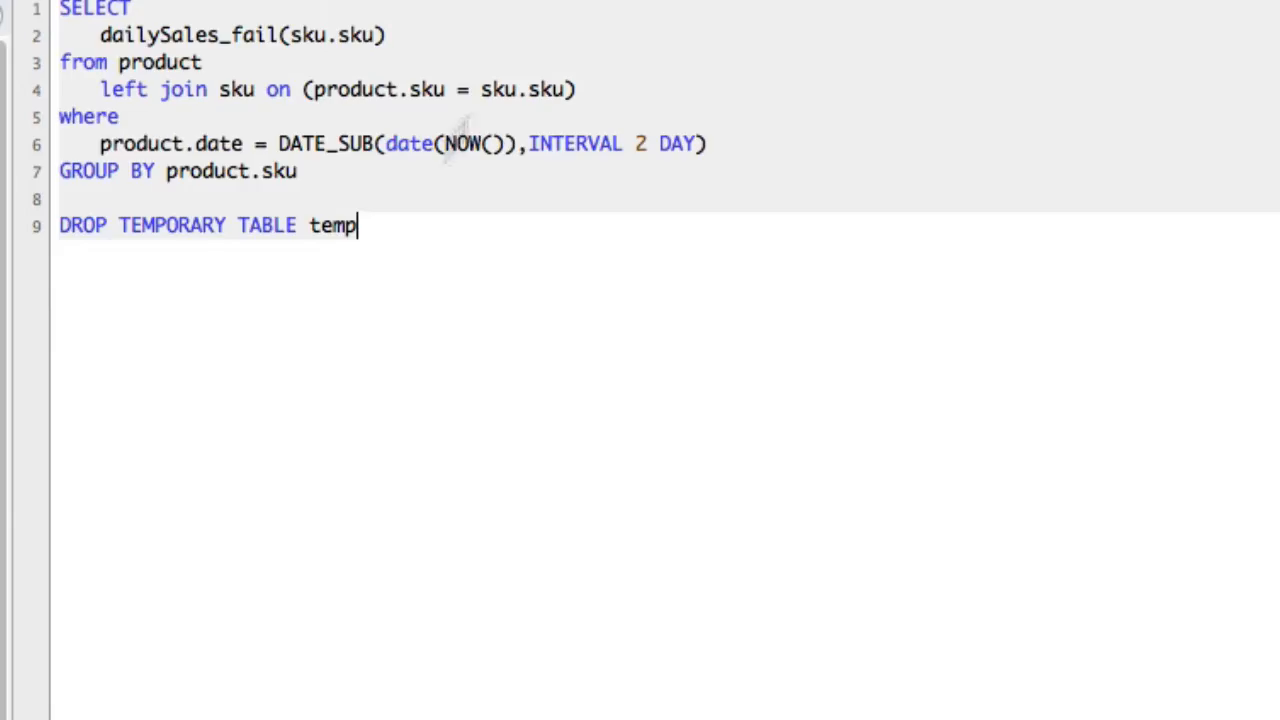
pyautogui.write('_daily_fail')
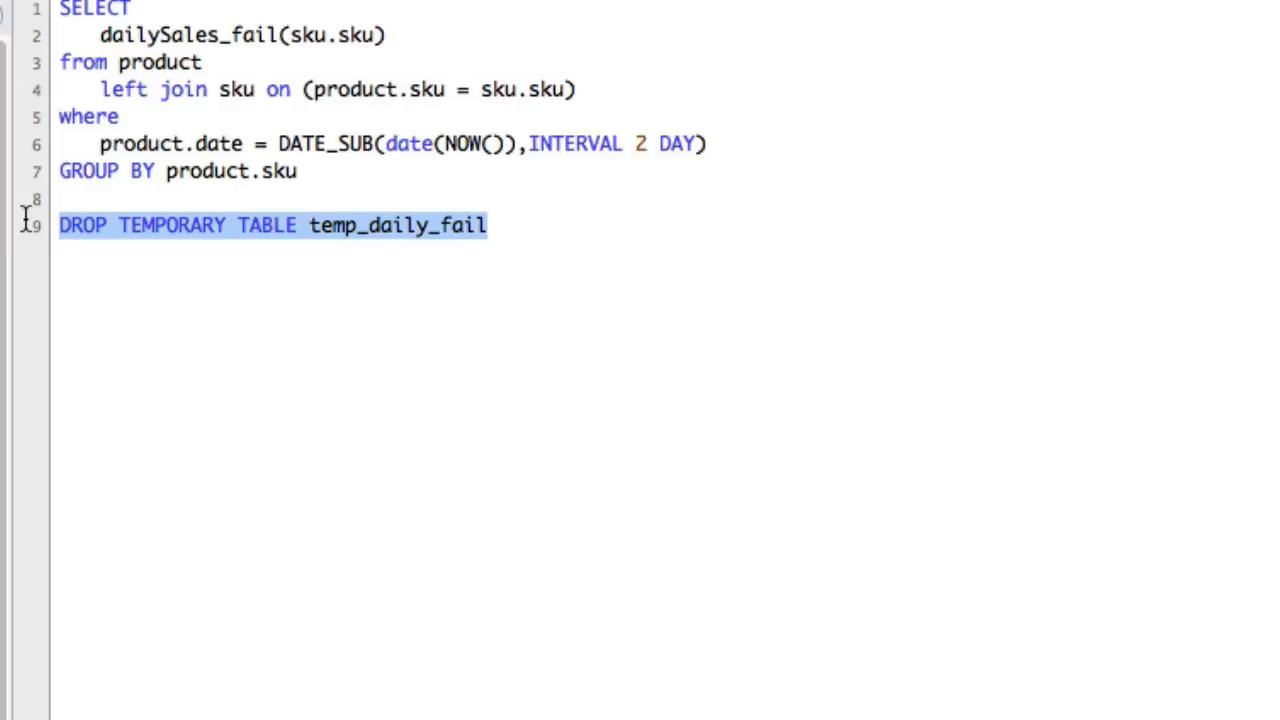
pyautogui.press('Delete')
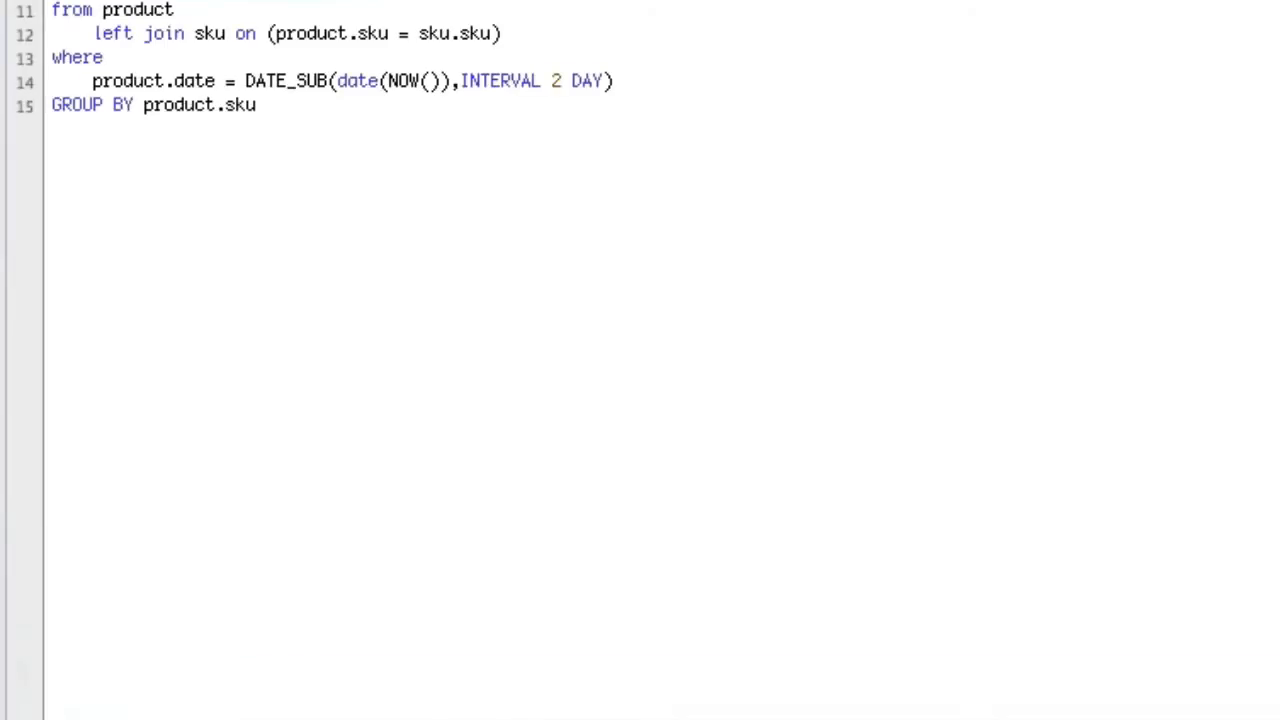
# Scroll to the CREATE FUNCTION dailySales2 definition.
pyautogui.scroll(-3)
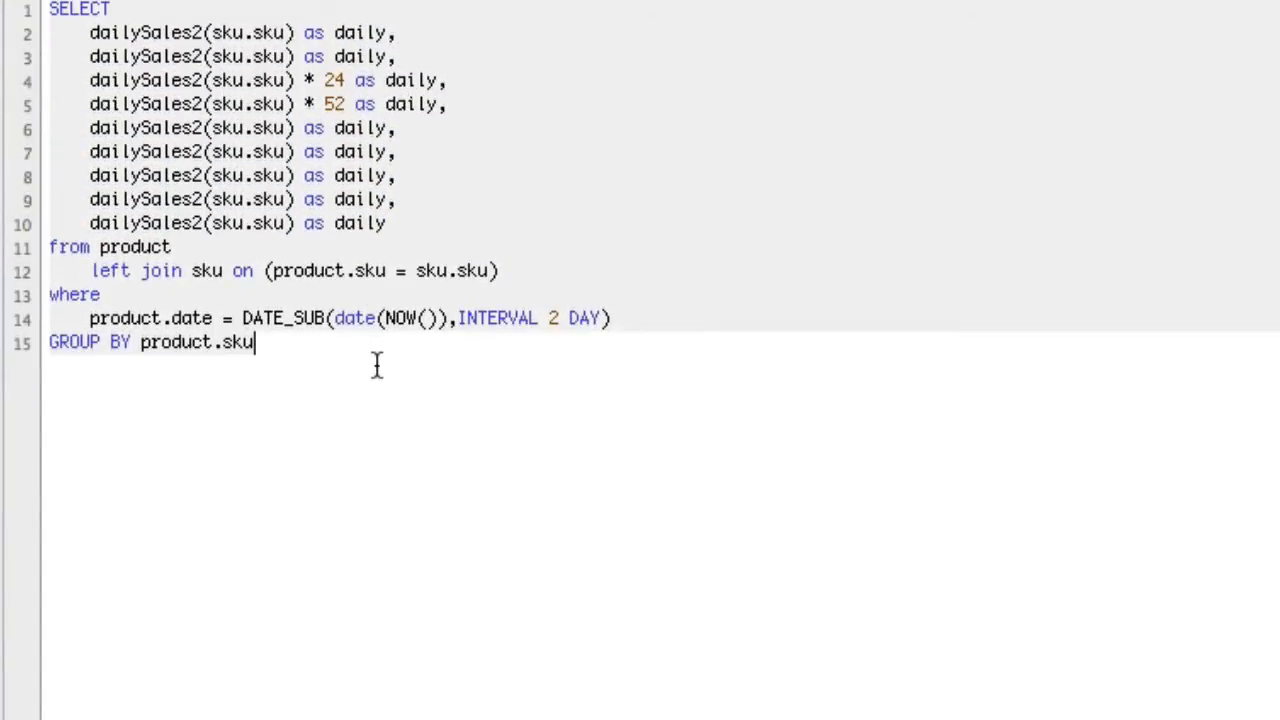
pyautogui.moveTo(378, 376)
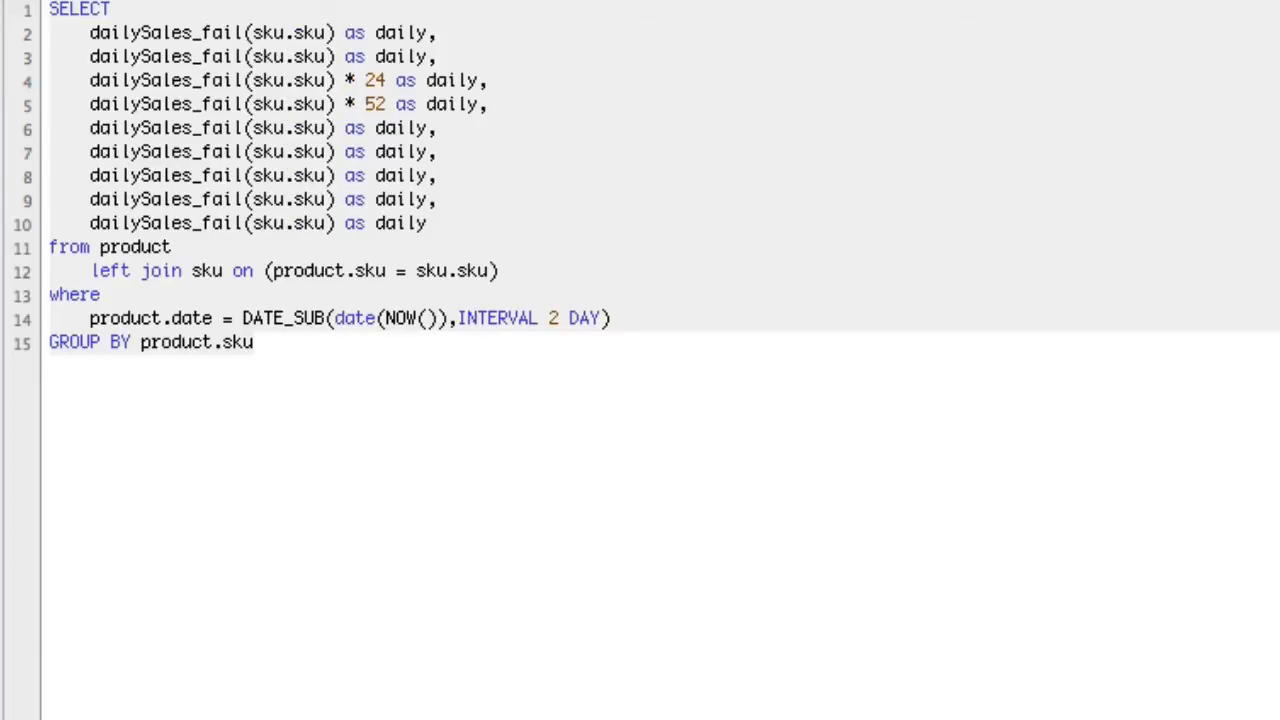
pyautogui.moveTo(310, 452)
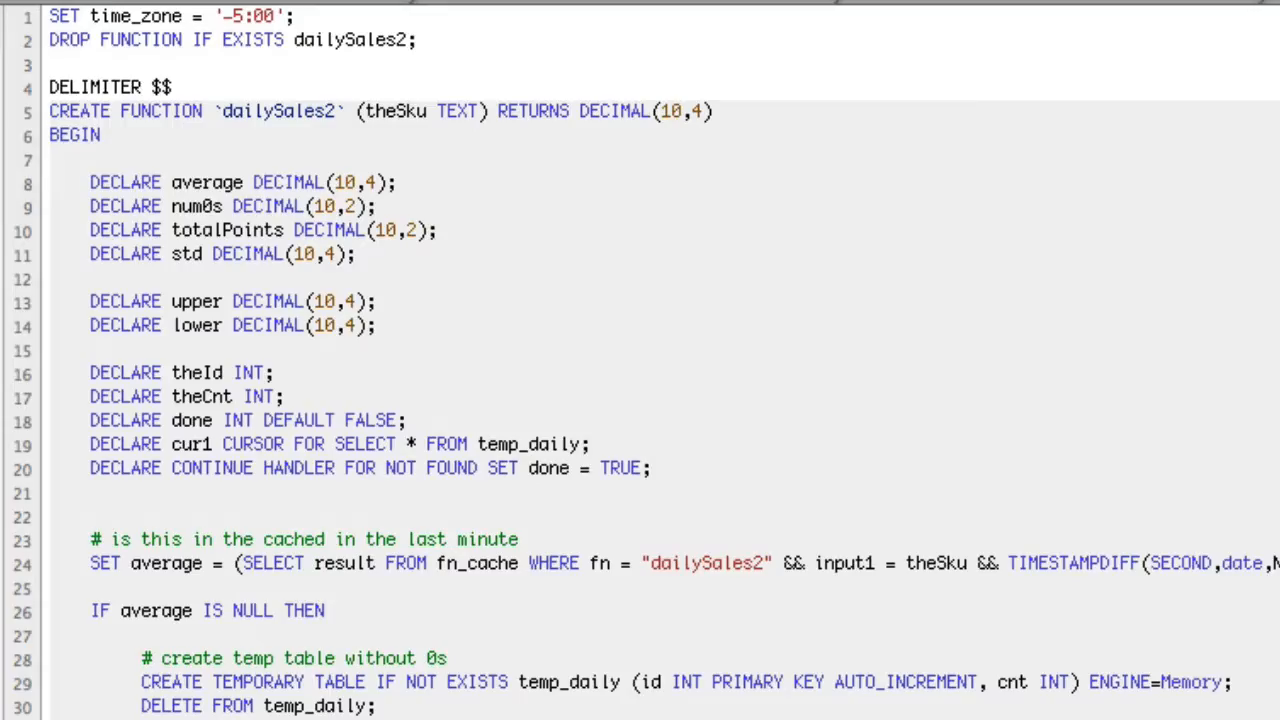
# Highlight the theSku parameter and fn in the dailySales2 cache lookup, then clear the highlight.
pyautogui.doubleClick(278, 112)
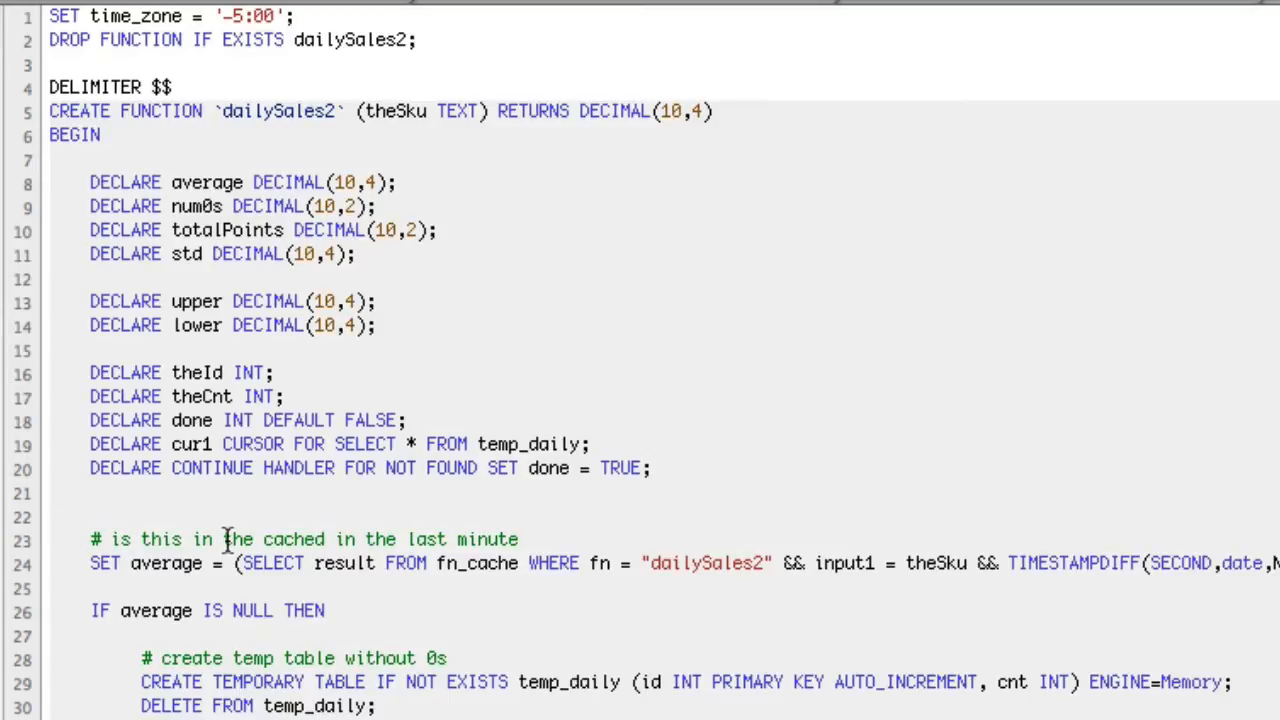
pyautogui.tripleClick(430, 562)
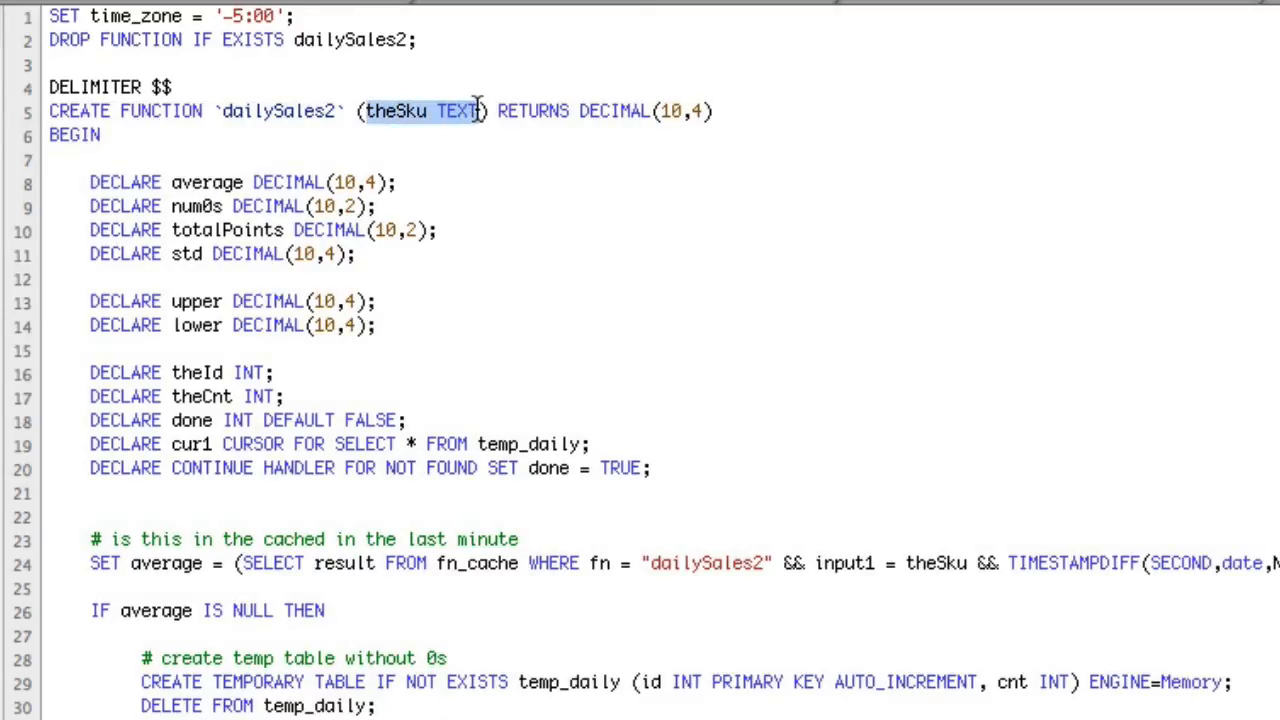
pyautogui.moveTo(614, 568)
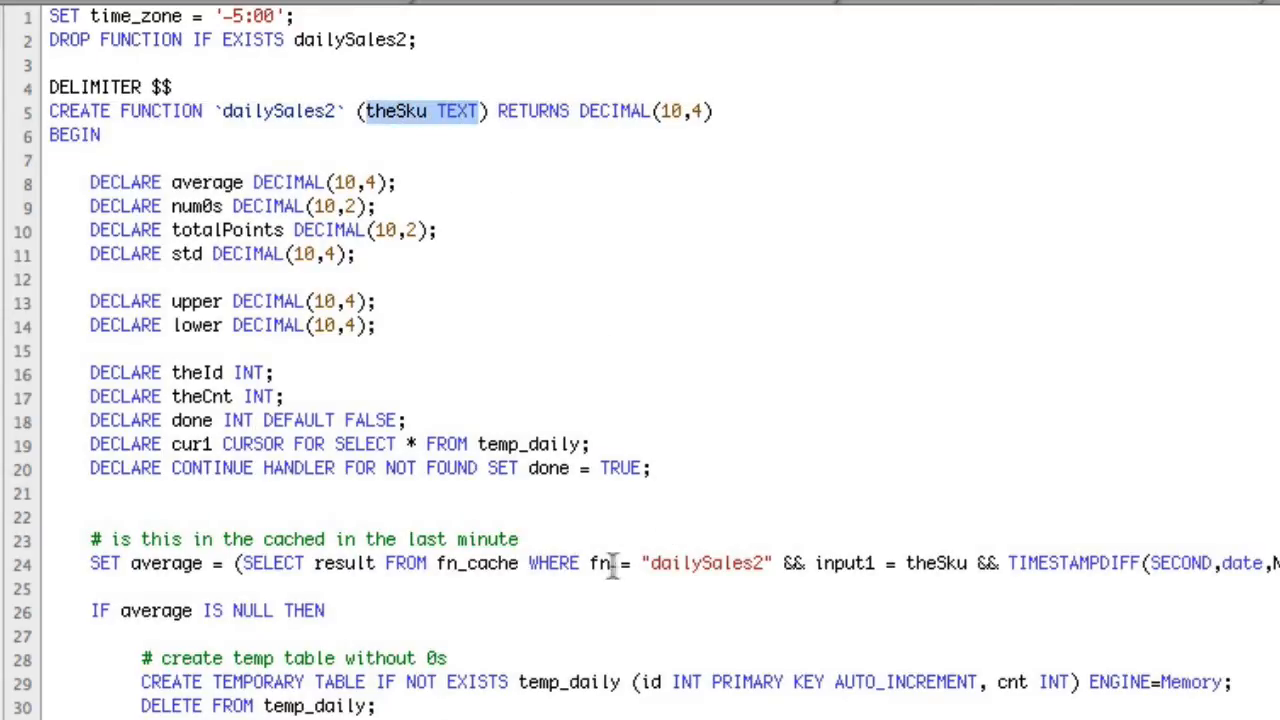
pyautogui.doubleClick(704, 564)
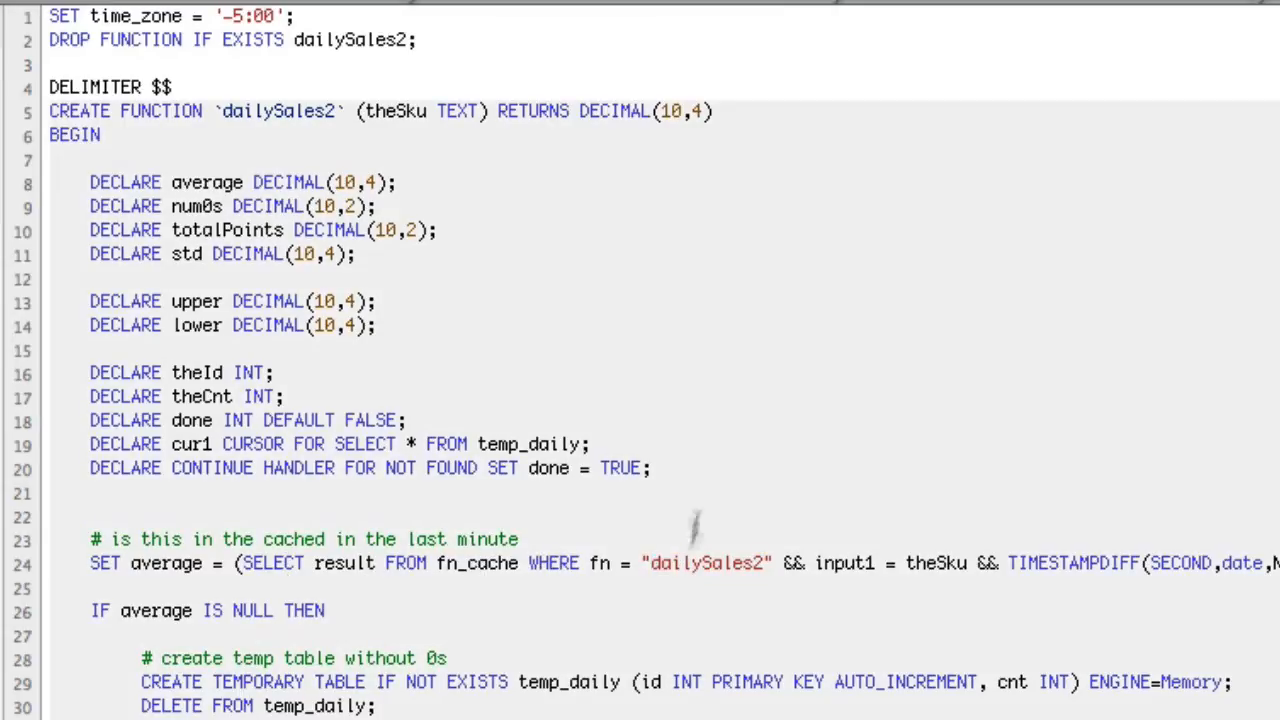
pyautogui.click(684, 564)
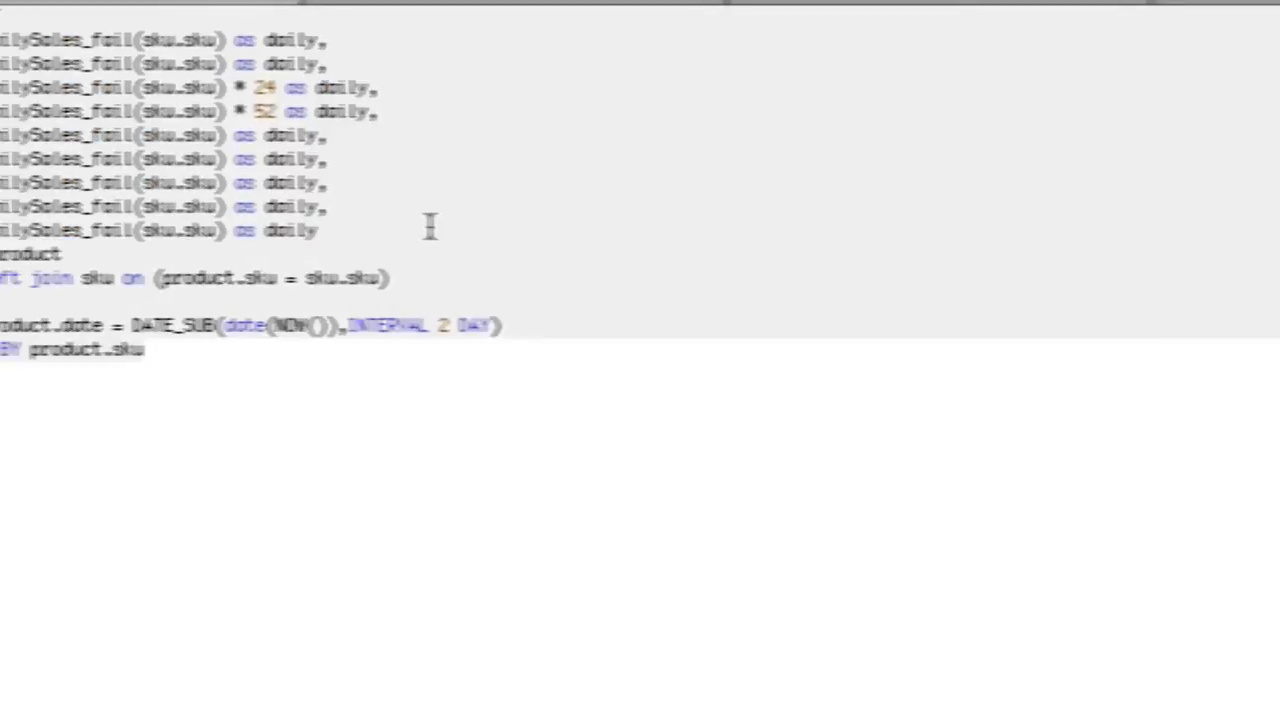
pyautogui.hscroll(-3)
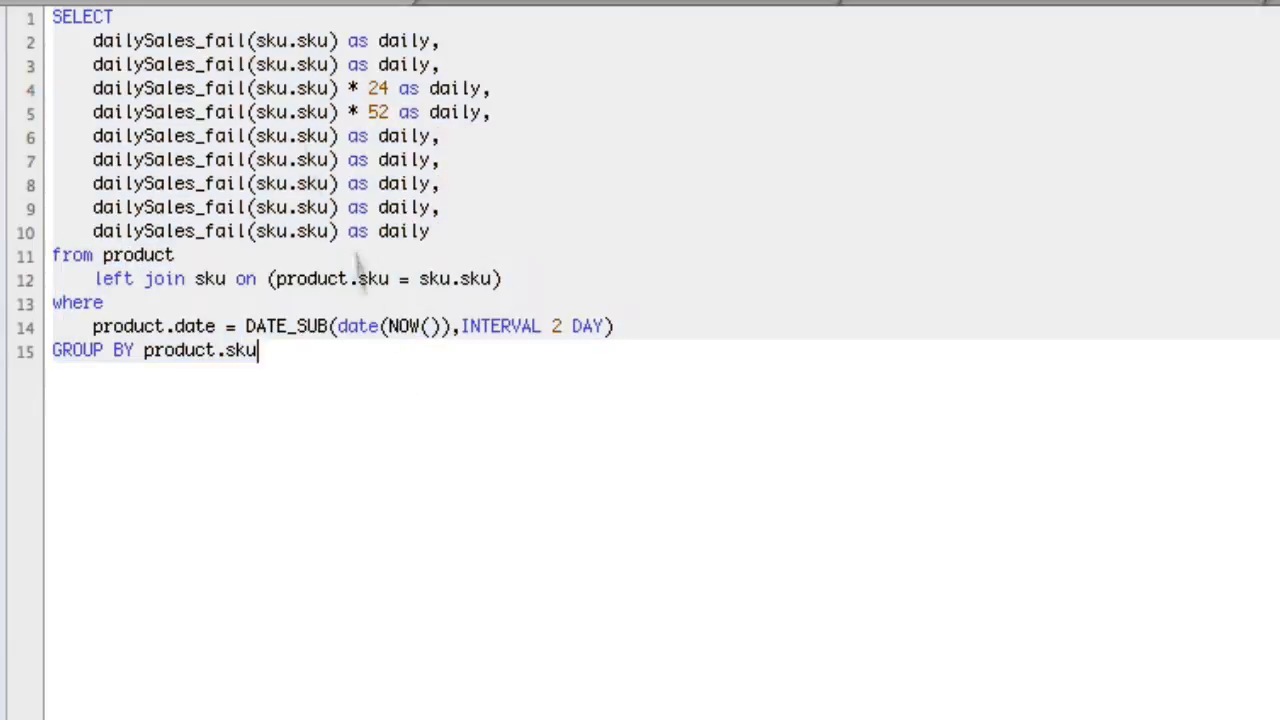
pyautogui.doubleClick(404, 64)
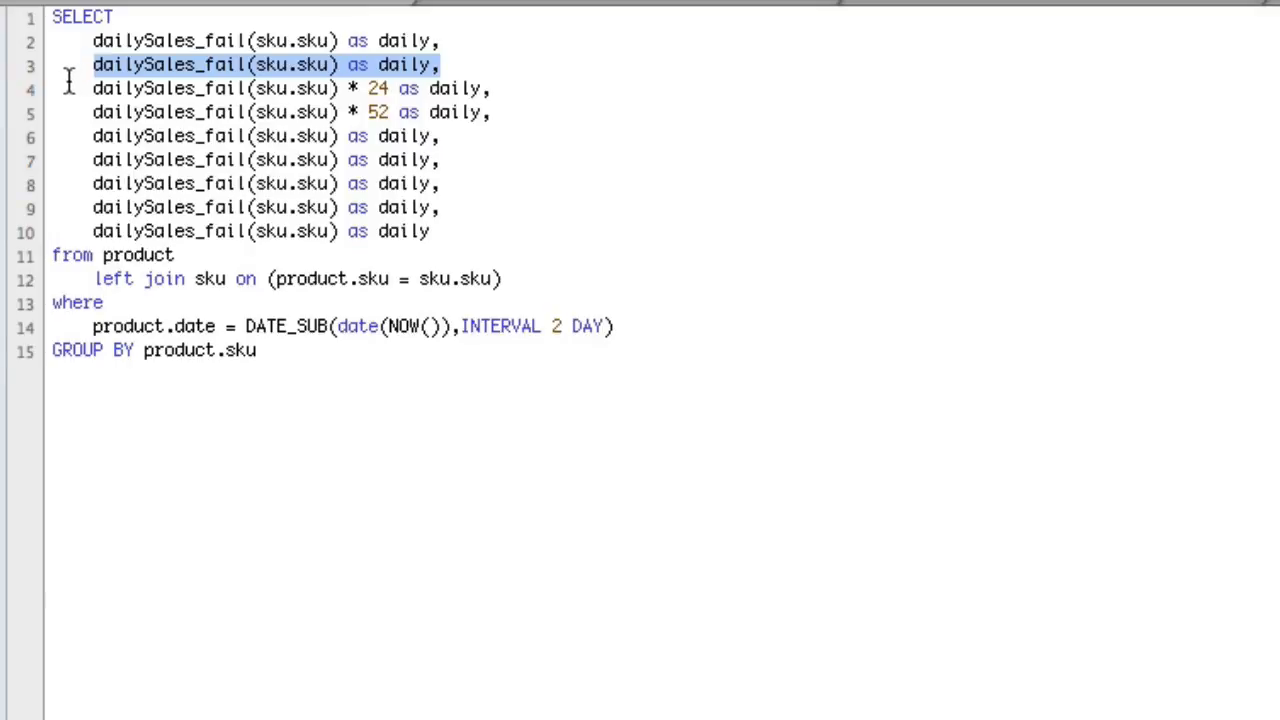
pyautogui.moveTo(250, 164)
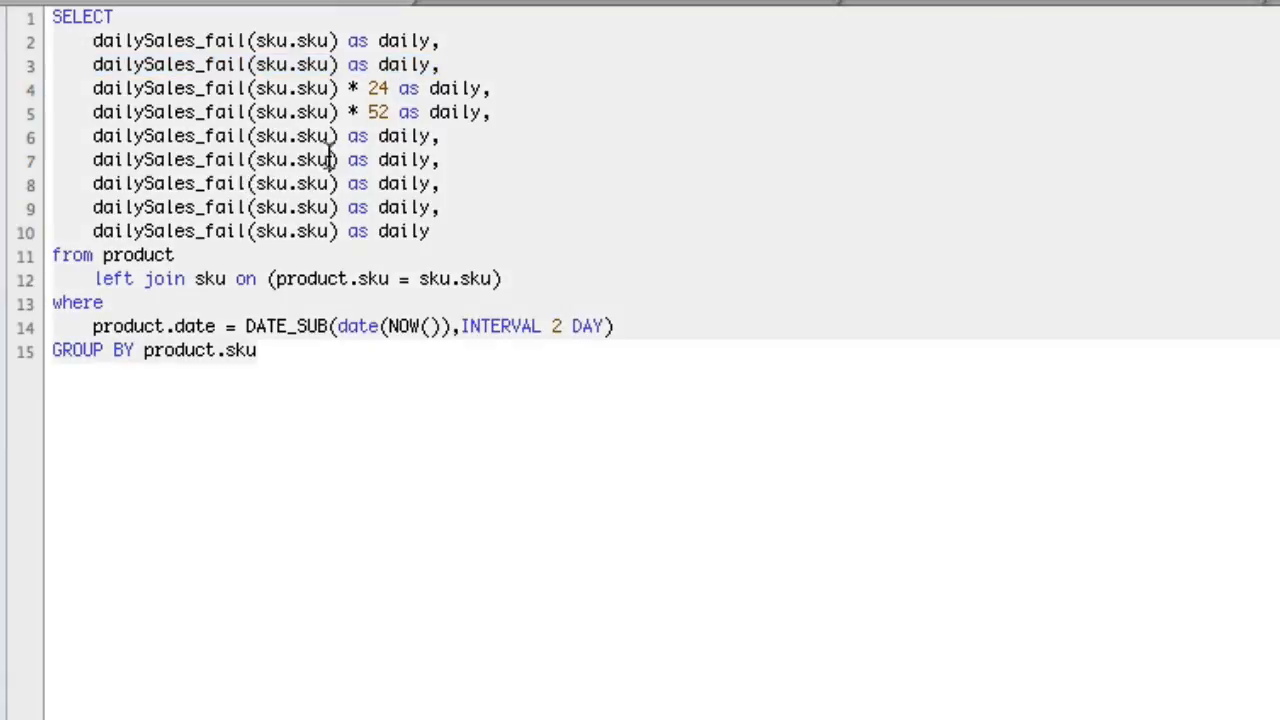
pyautogui.press('ctrl+a')
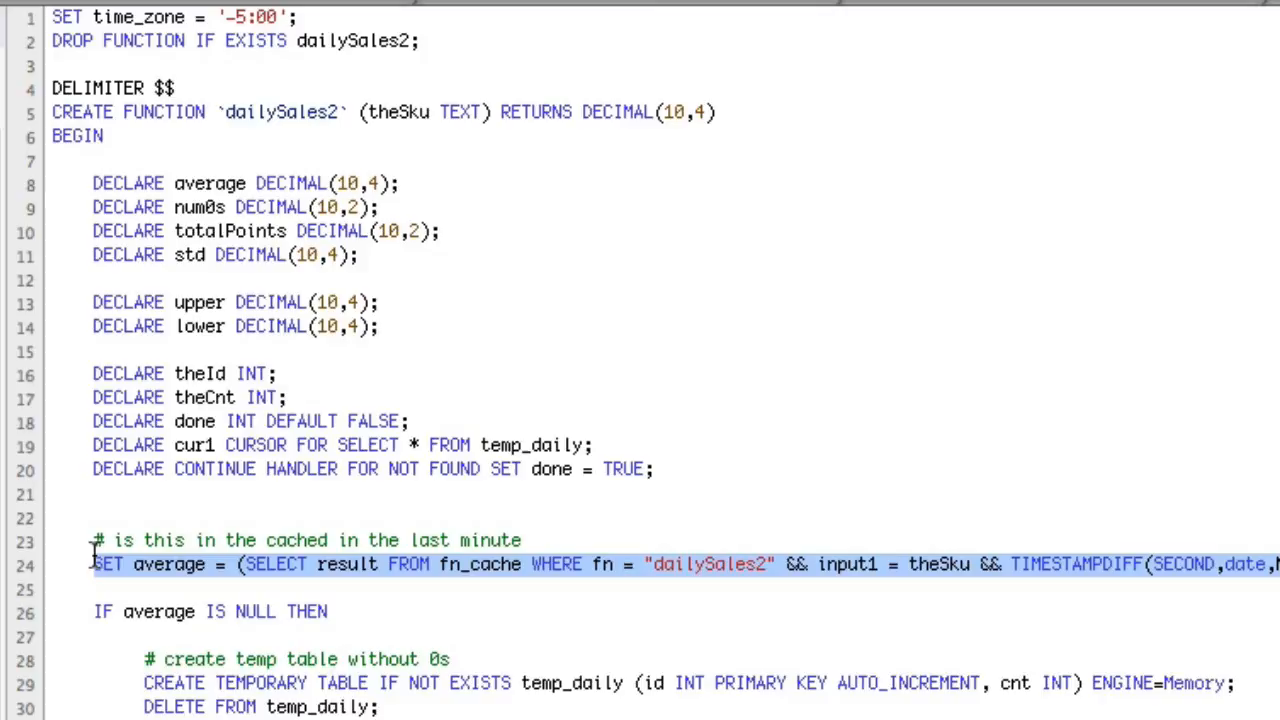
pyautogui.moveTo(350, 612)
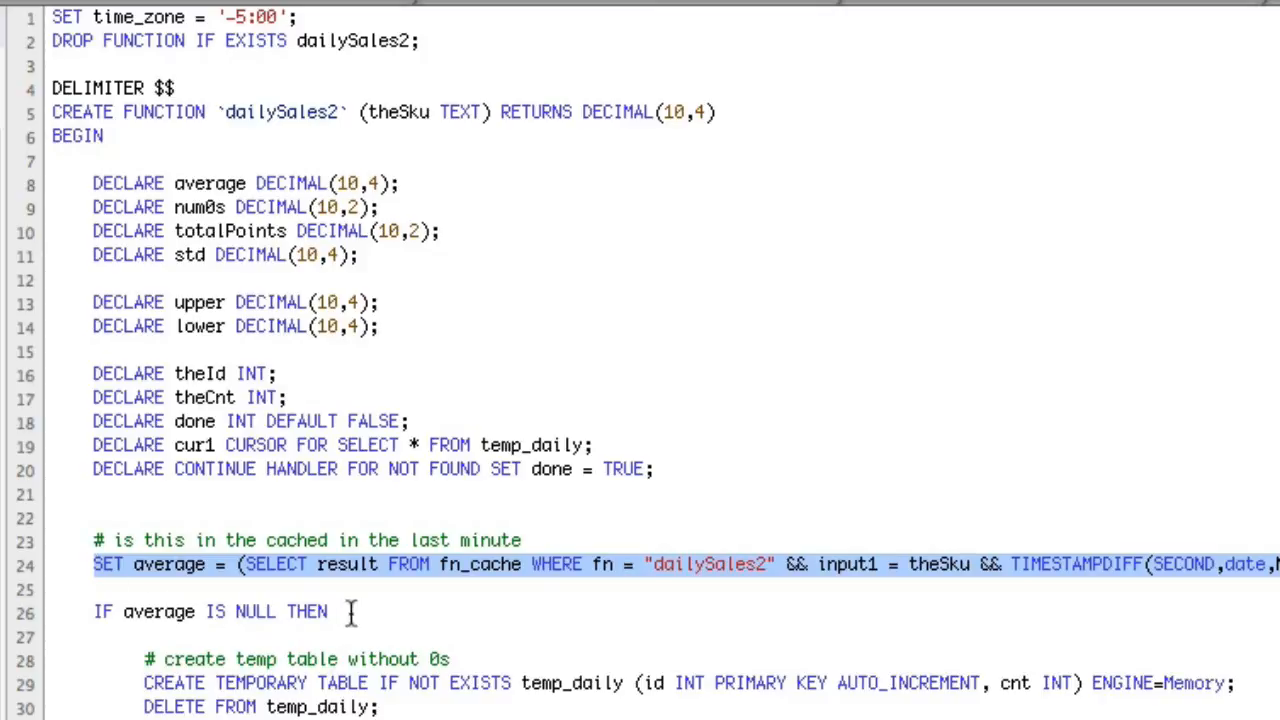
pyautogui.scroll(-3)
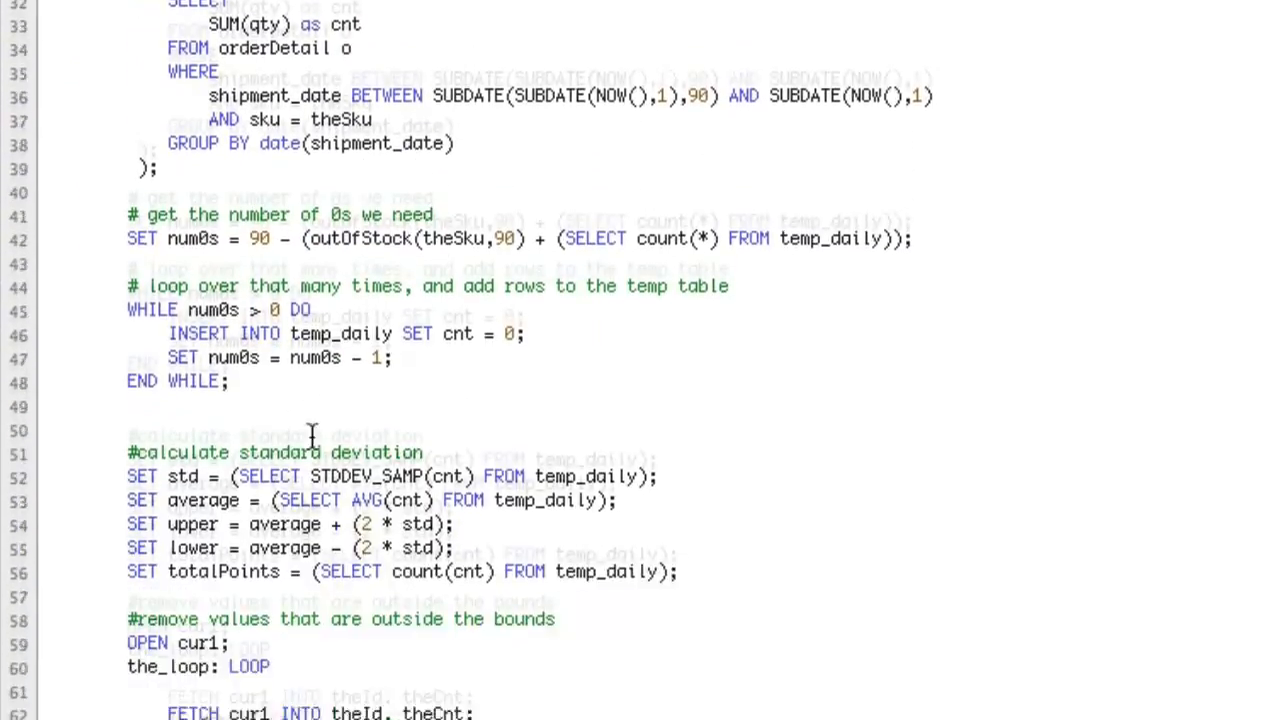
pyautogui.scroll(-3)
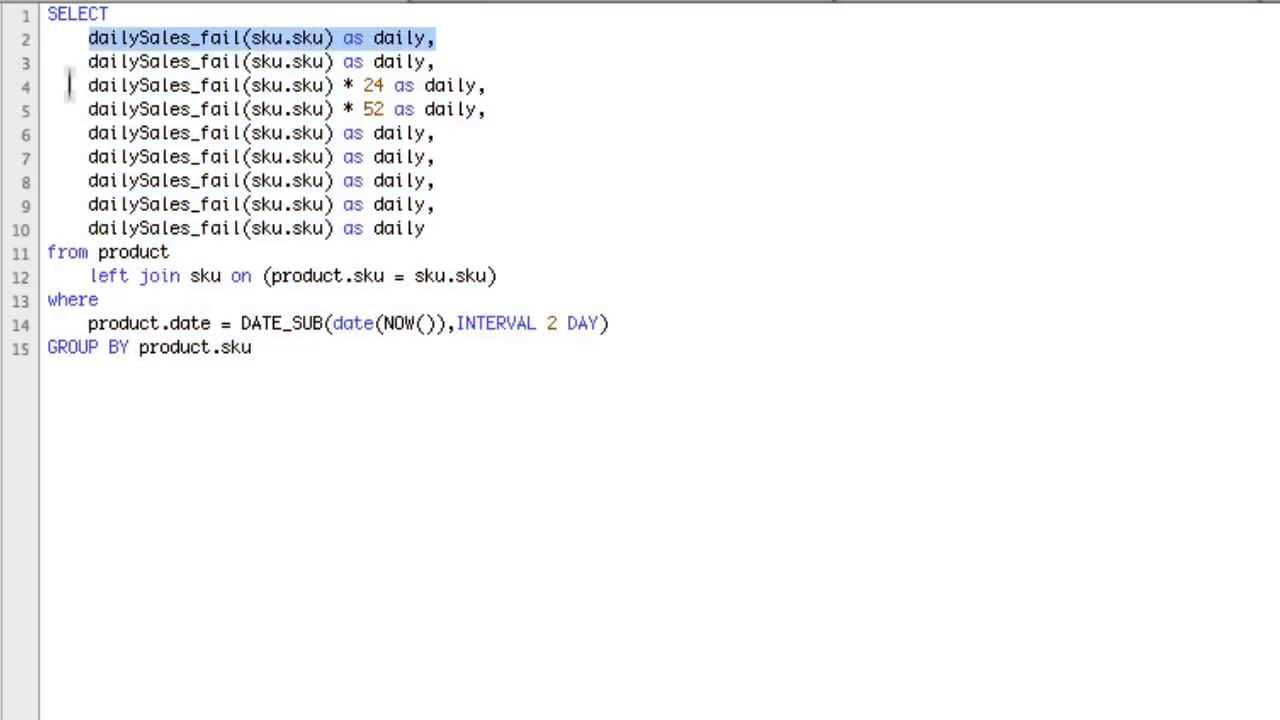
pyautogui.moveTo(88, 38); pyautogui.dragTo(330, 156)
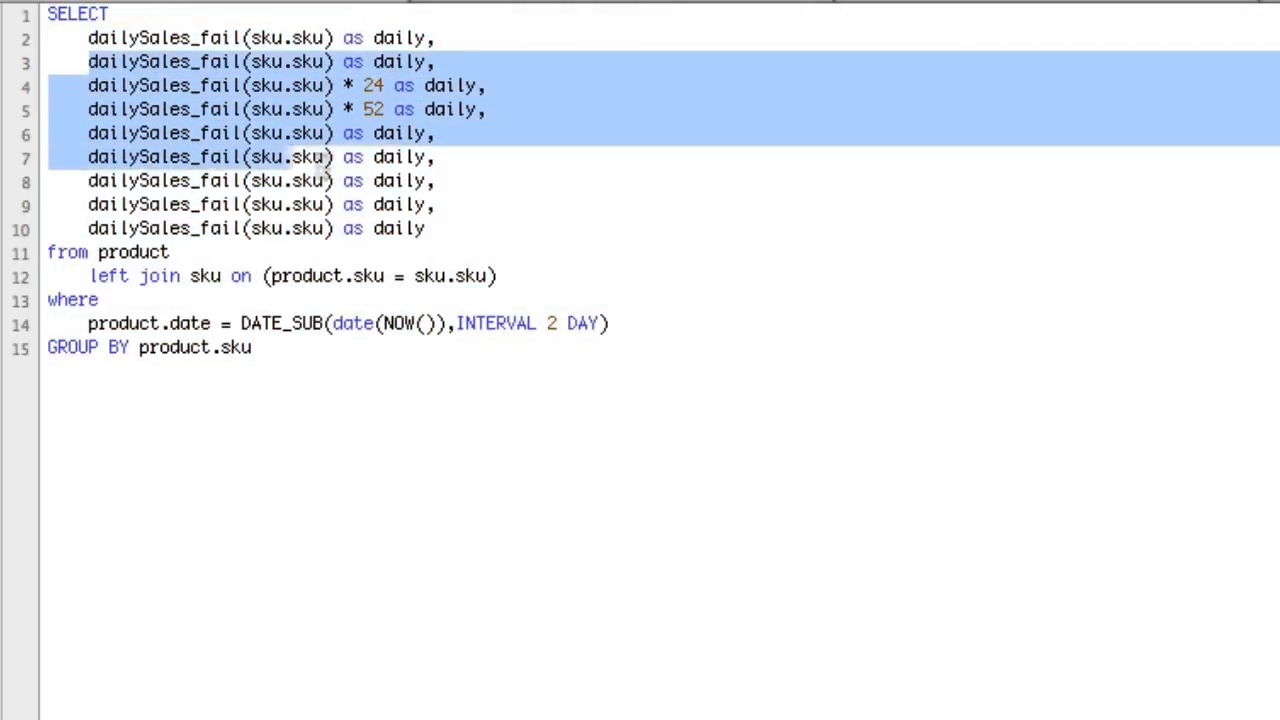
# Rename the dailySales_fail calls to dailySales2, keeping the *24 and *52 multipliers, and select the whole query.
pyautogui.moveTo(328, 156); pyautogui.dragTo(424, 228)
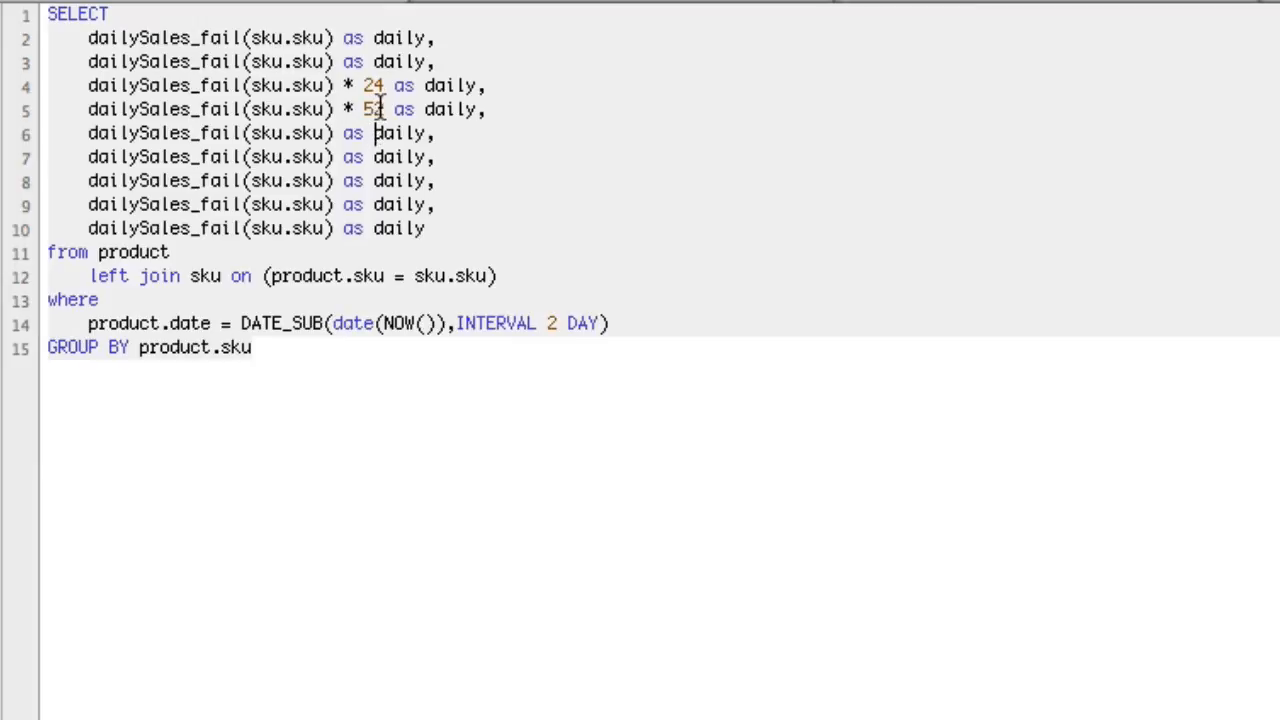
pyautogui.write('2')
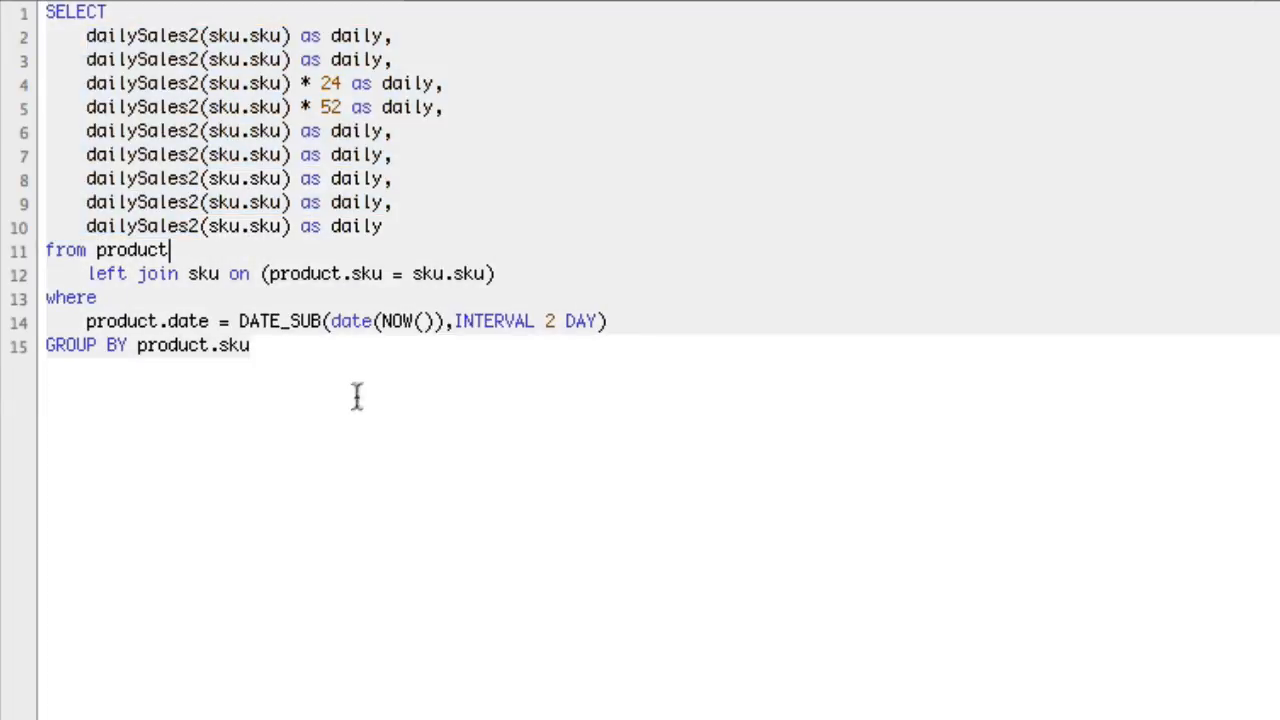
pyautogui.press('ctrl+a')
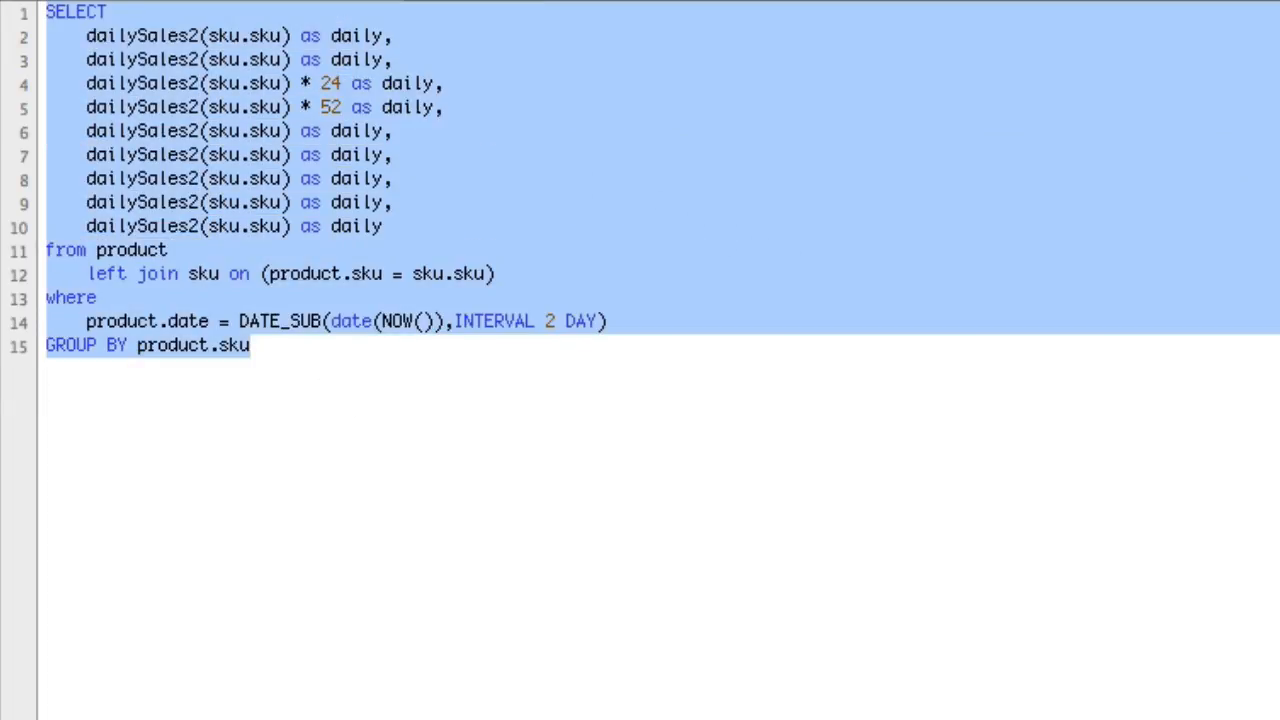